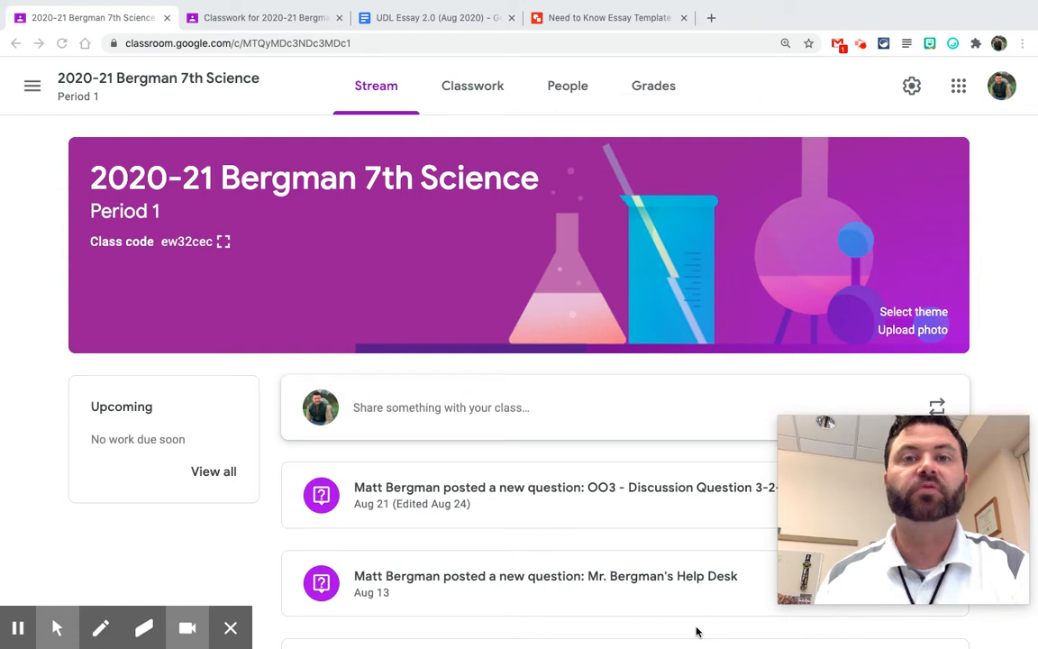
pyautogui.moveTo(513, 239)
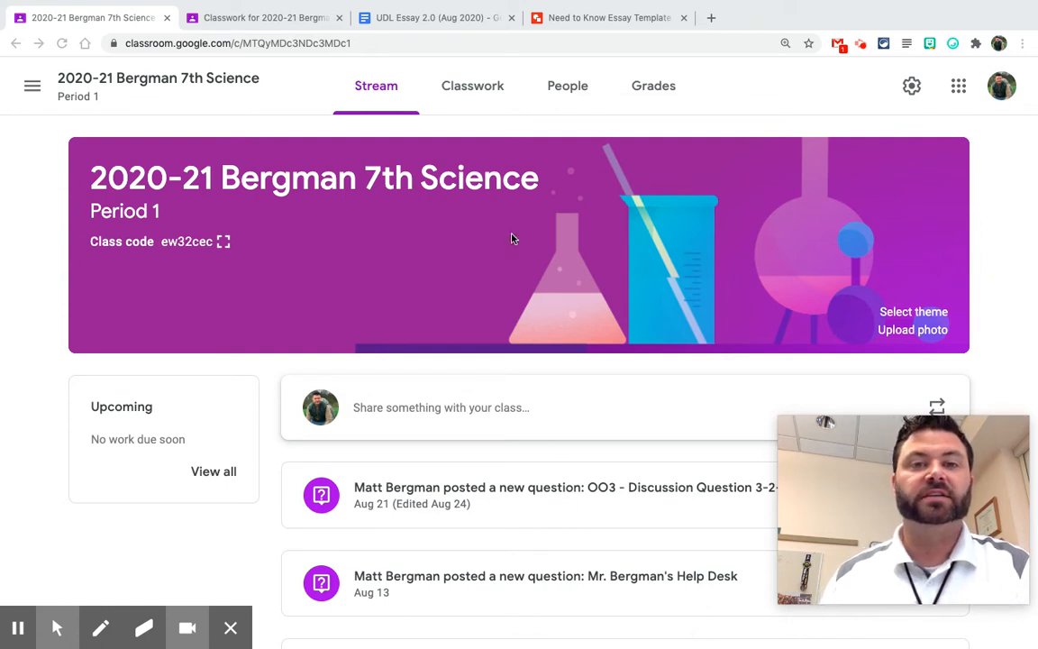
# Open the Classwork page for the 7th Science class.
pyautogui.click(472, 85)
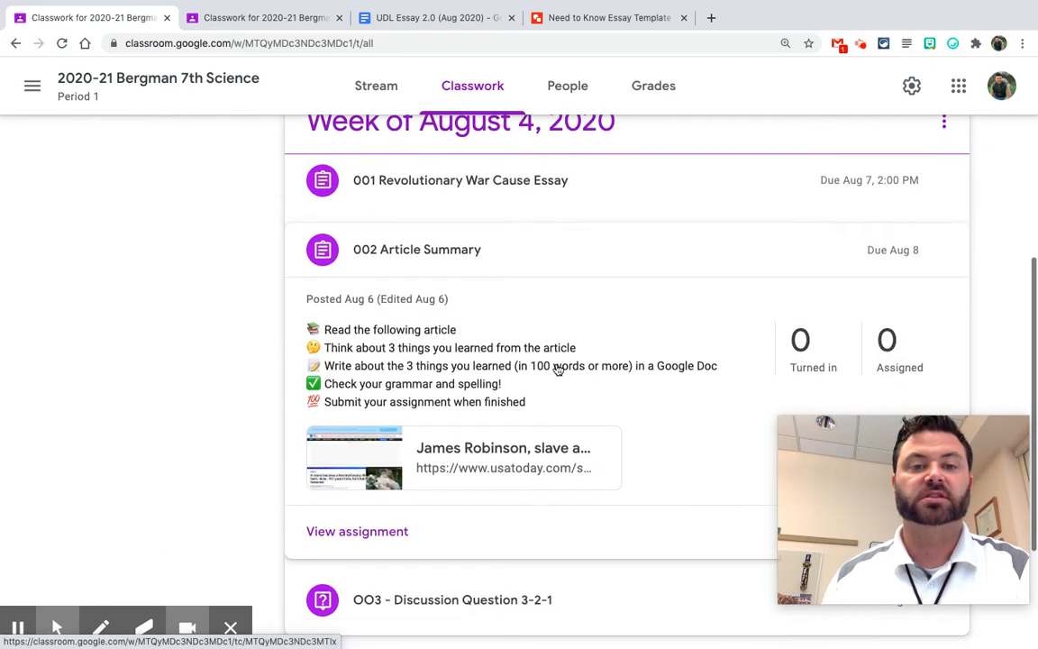
pyautogui.moveTo(284, 377)
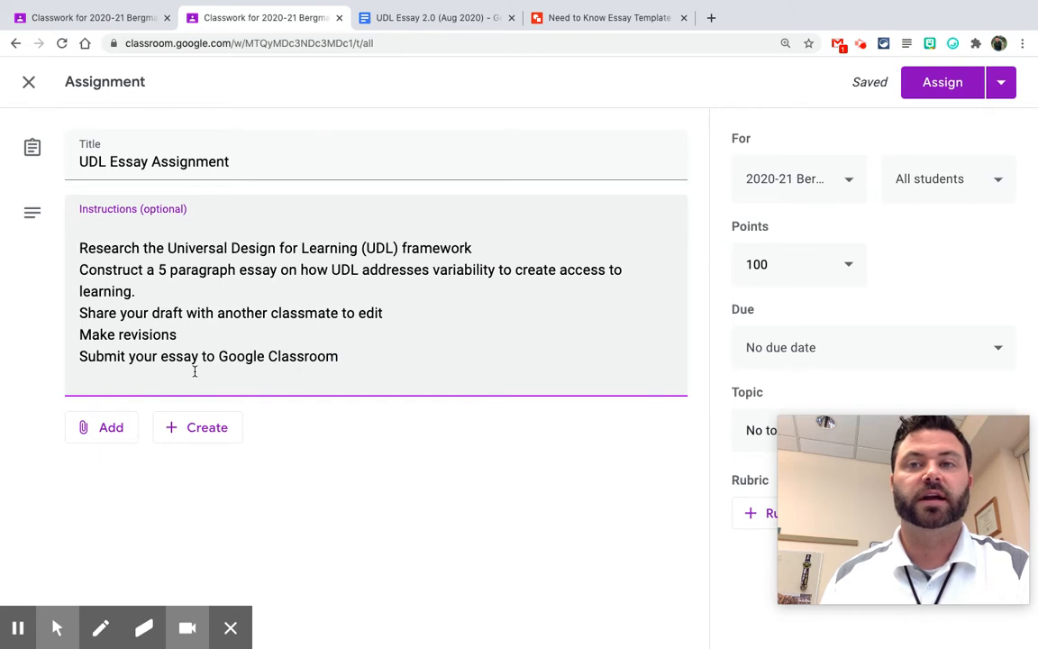
# Search JoyPixels for 'research' and put a books emoji before the Research line.
pyautogui.click(952, 43)
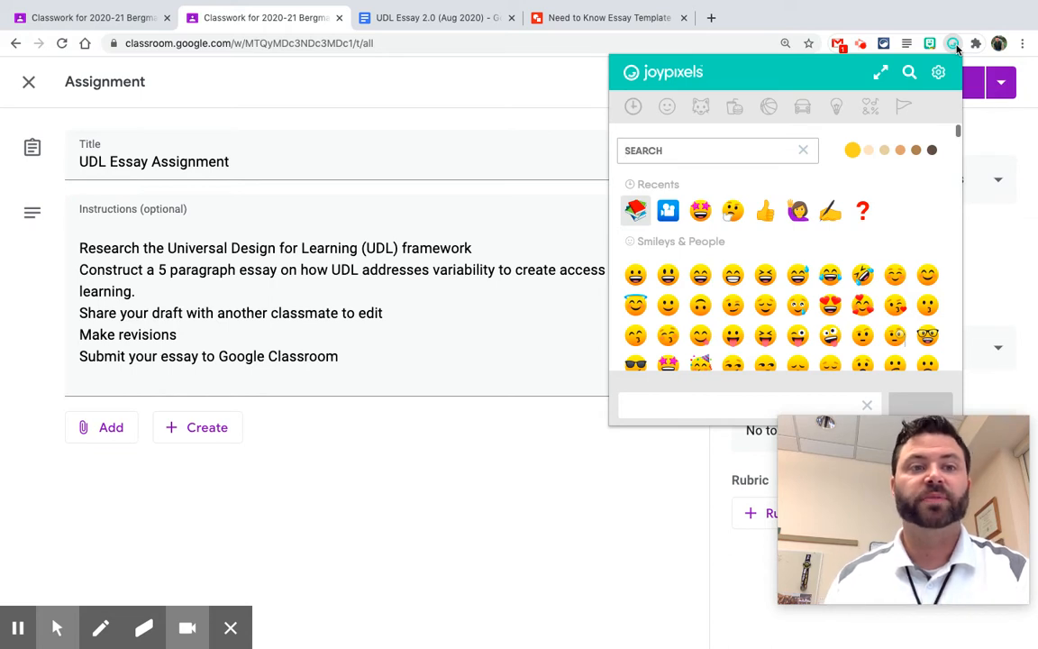
pyautogui.moveTo(622, 167)
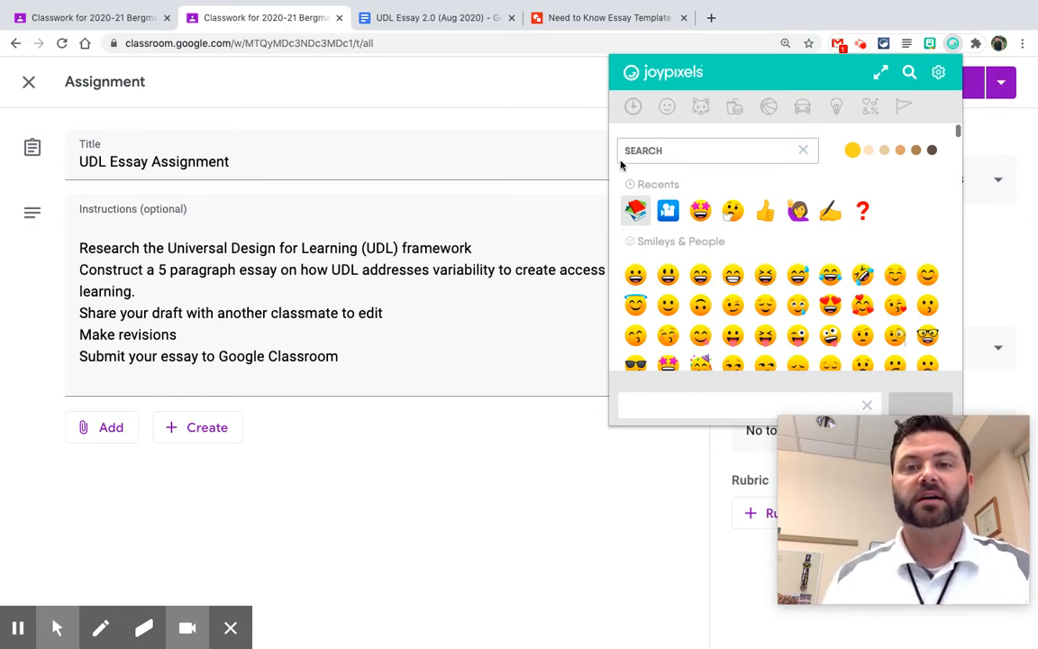
pyautogui.moveTo(690, 169)
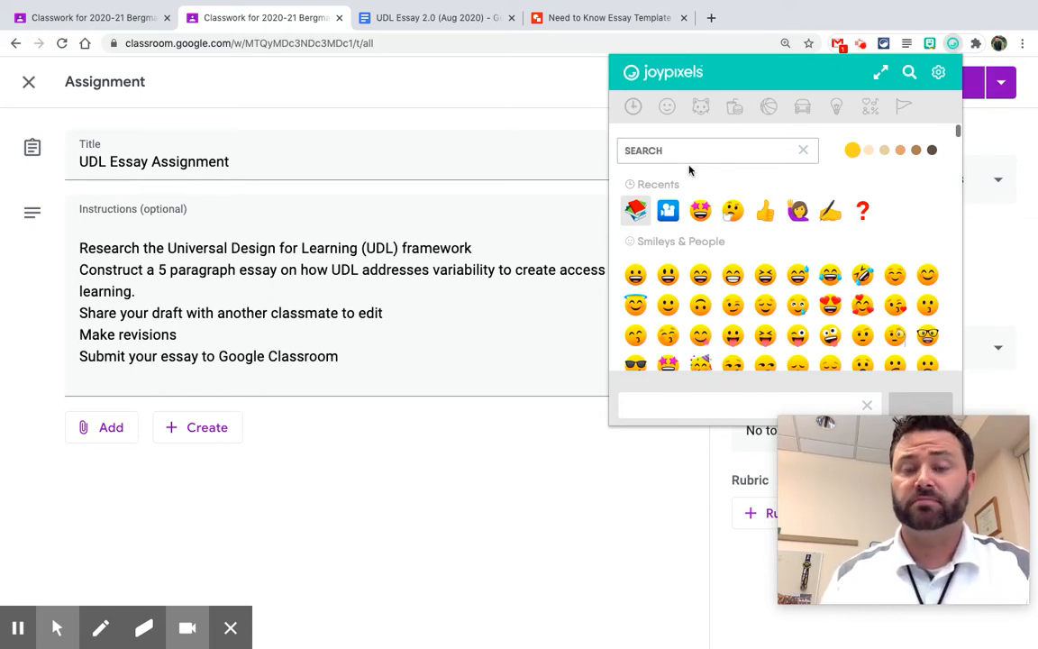
pyautogui.write('RESEAR')
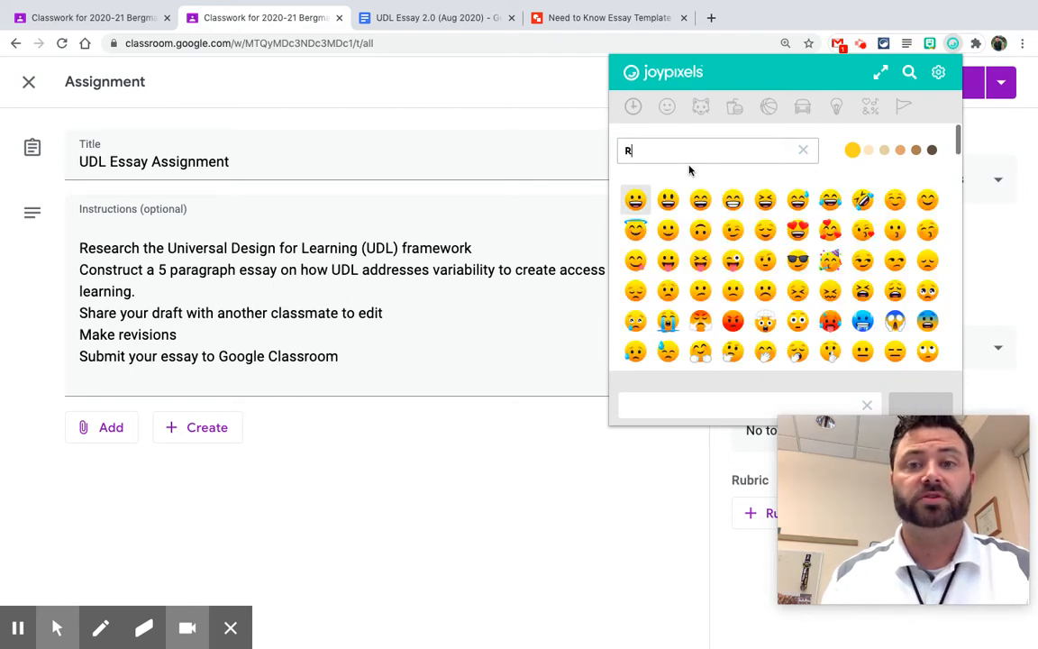
pyautogui.write('ES')
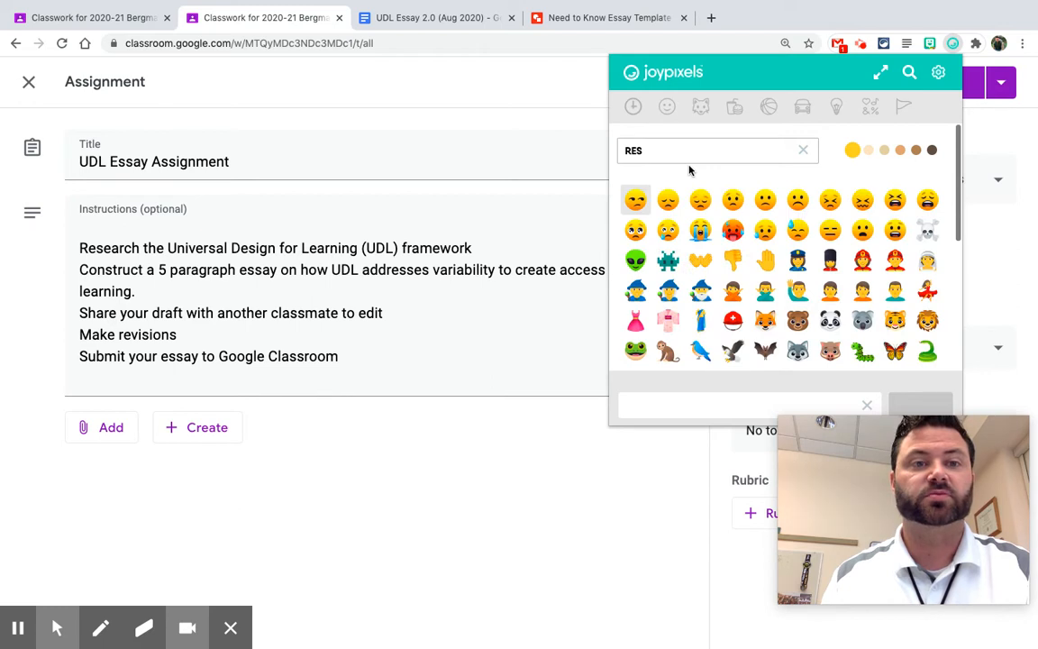
pyautogui.press('Backspace')
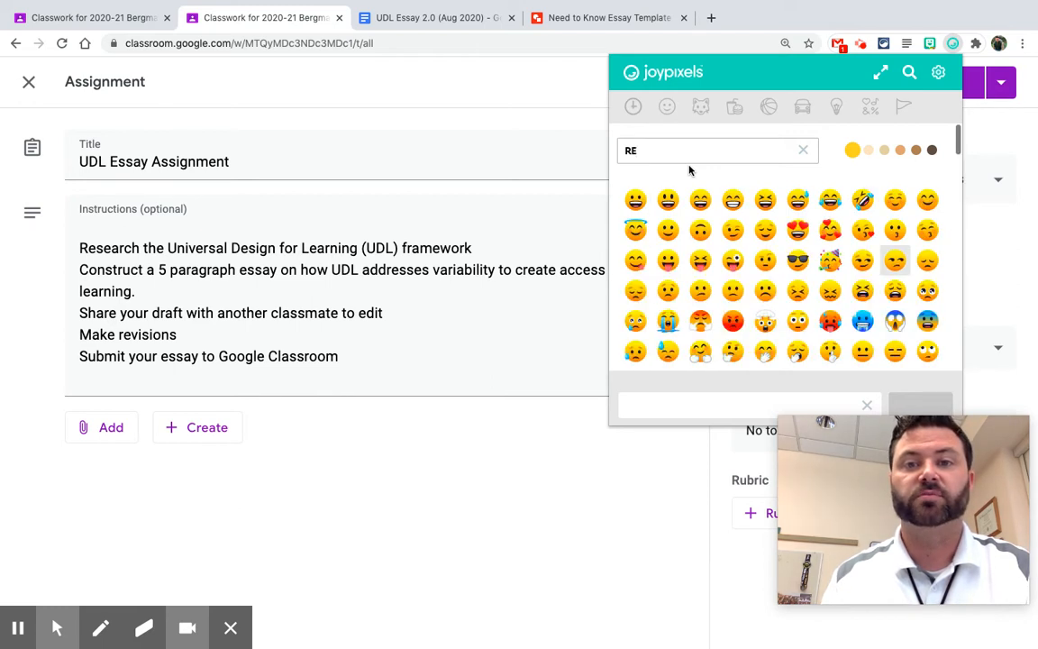
pyautogui.write('AD')
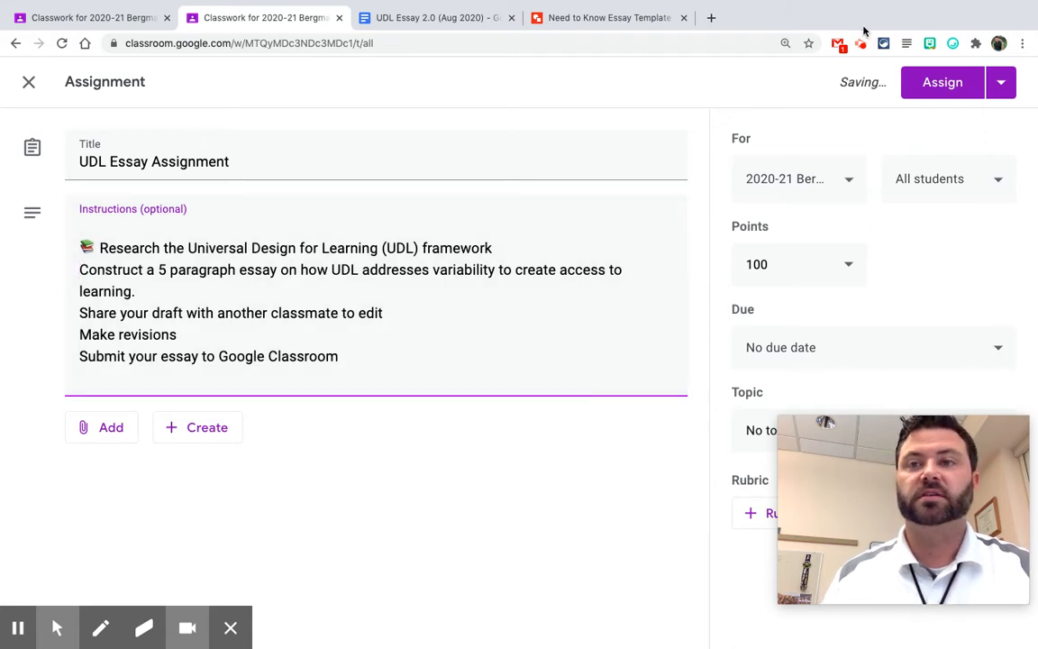
# Search JoyPixels for 'tool' and add the hammer-and-wrench emoji before the Construct line.
pyautogui.click(952, 43)
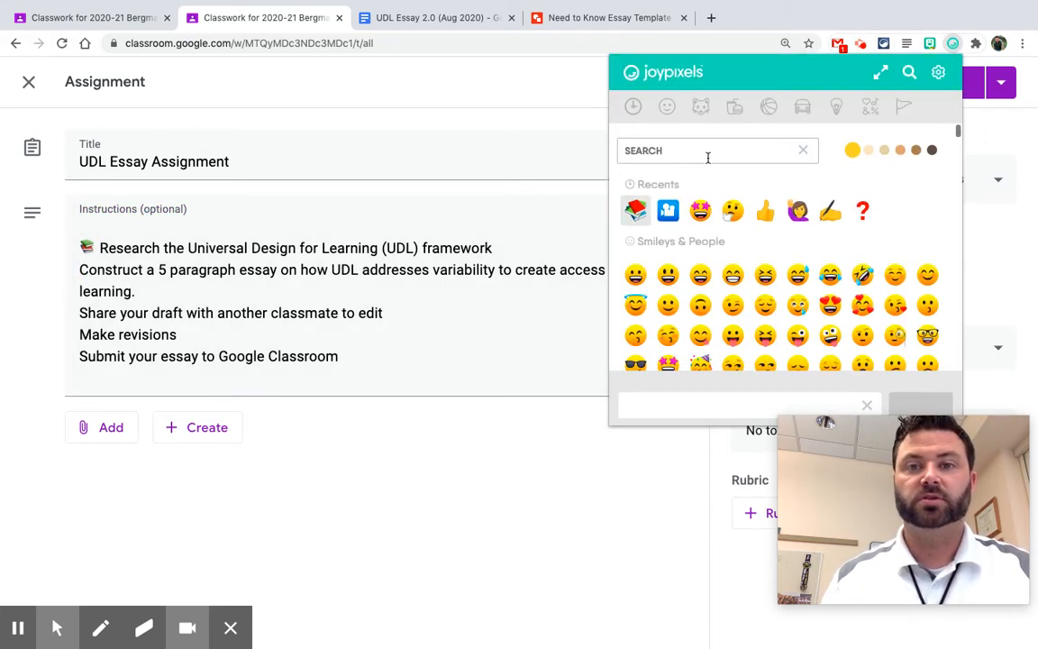
pyautogui.write('TOOL')
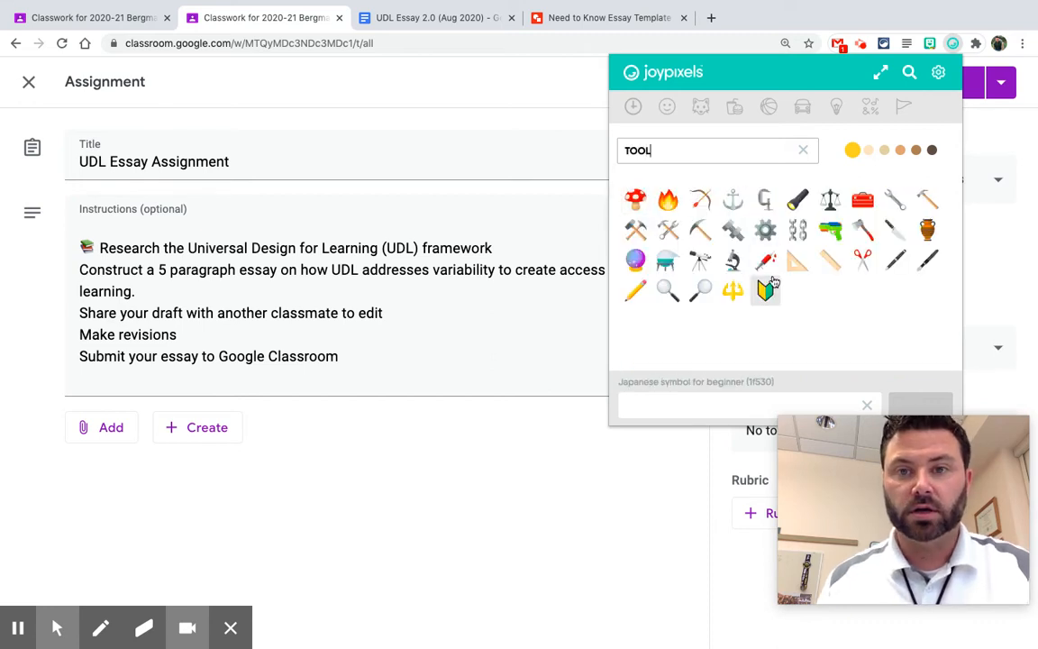
pyautogui.moveTo(667, 231)
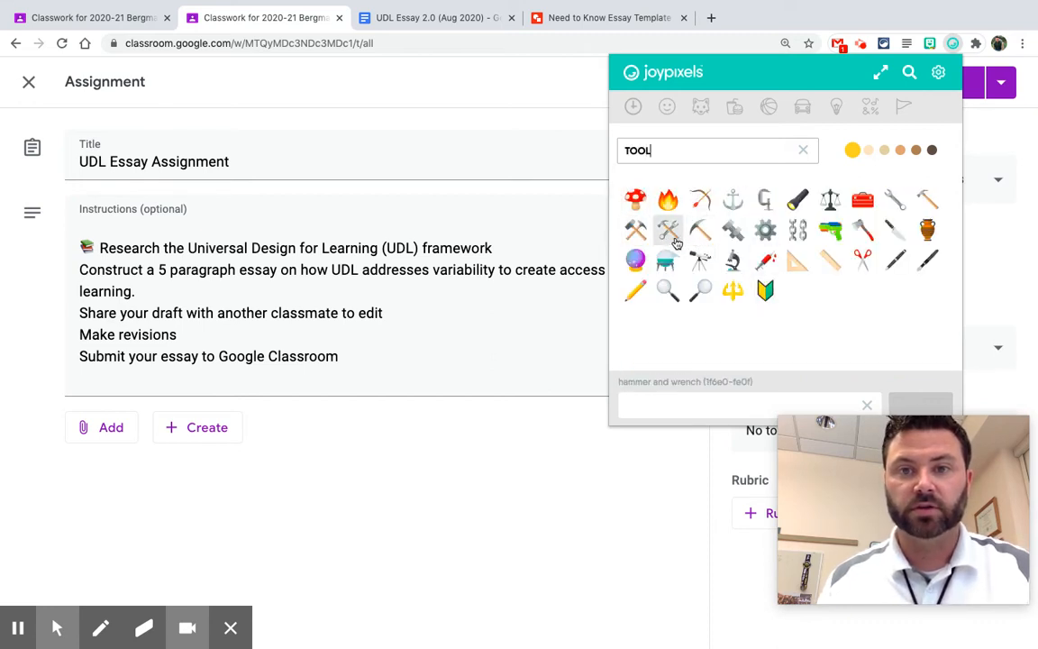
pyautogui.click(668, 230)
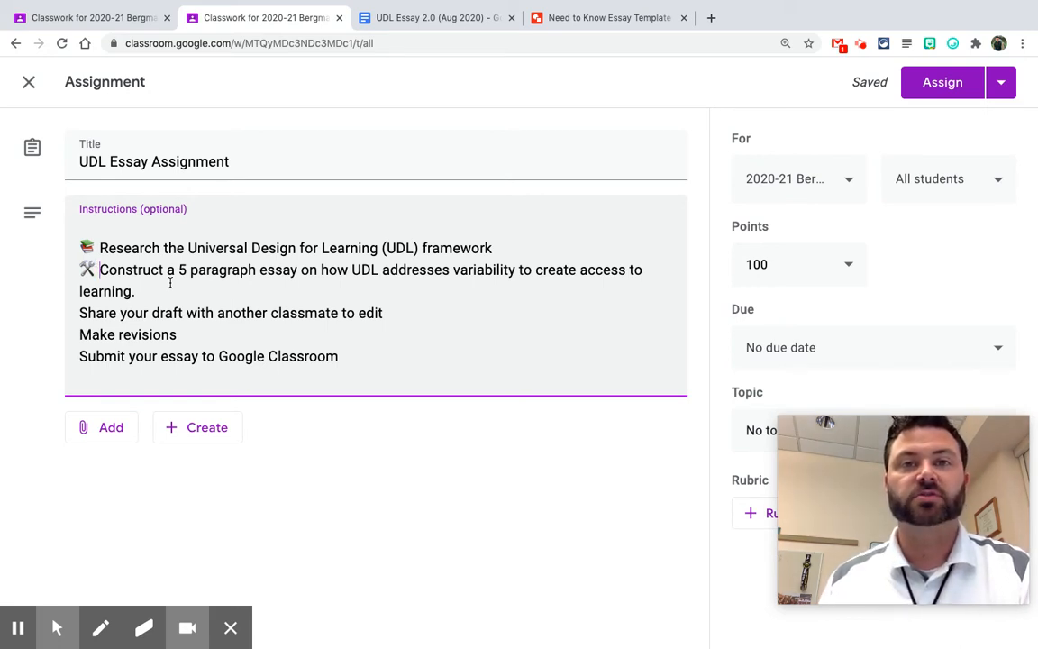
pyautogui.moveTo(397, 294)
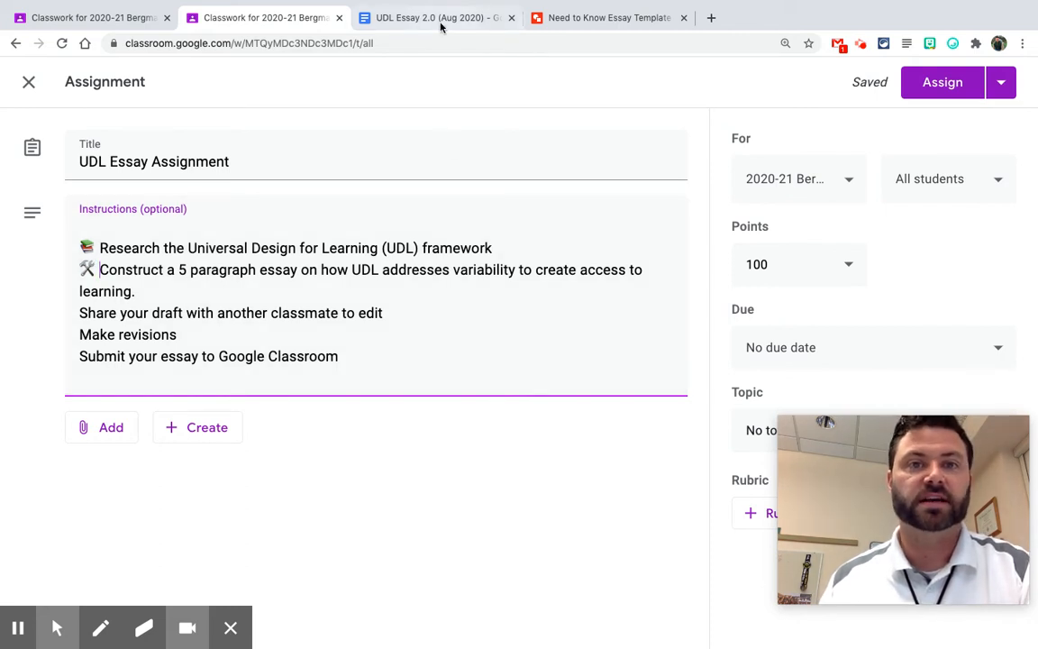
# Review the essay doc, then attach 'UDL Essay 2.0 (Aug 2020)' from Drive as view-only.
pyautogui.click(433, 17)
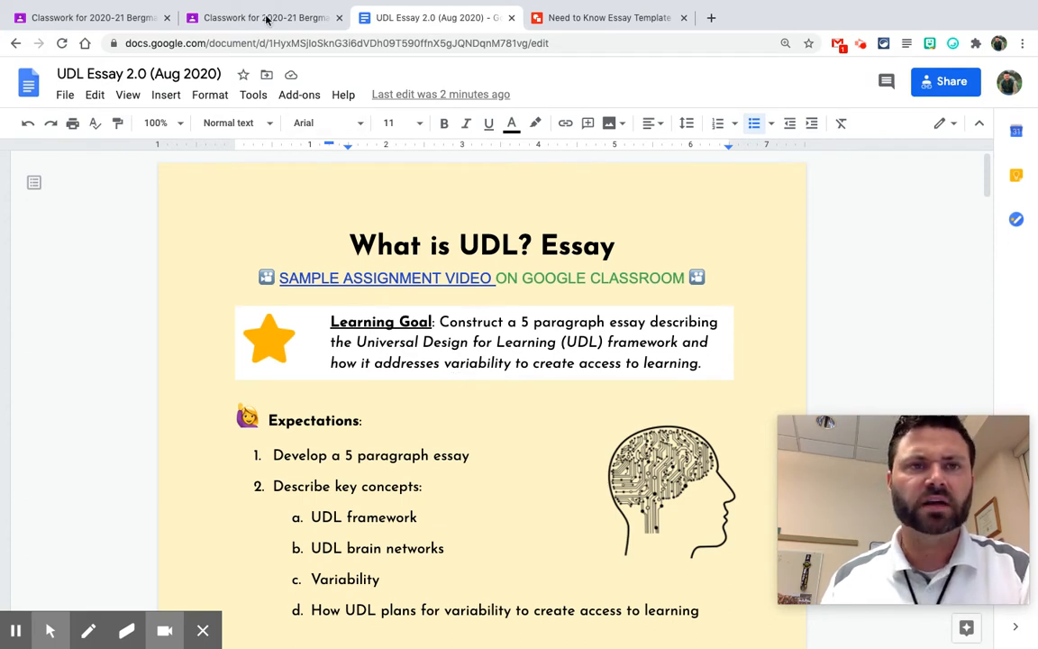
pyautogui.click(261, 17)
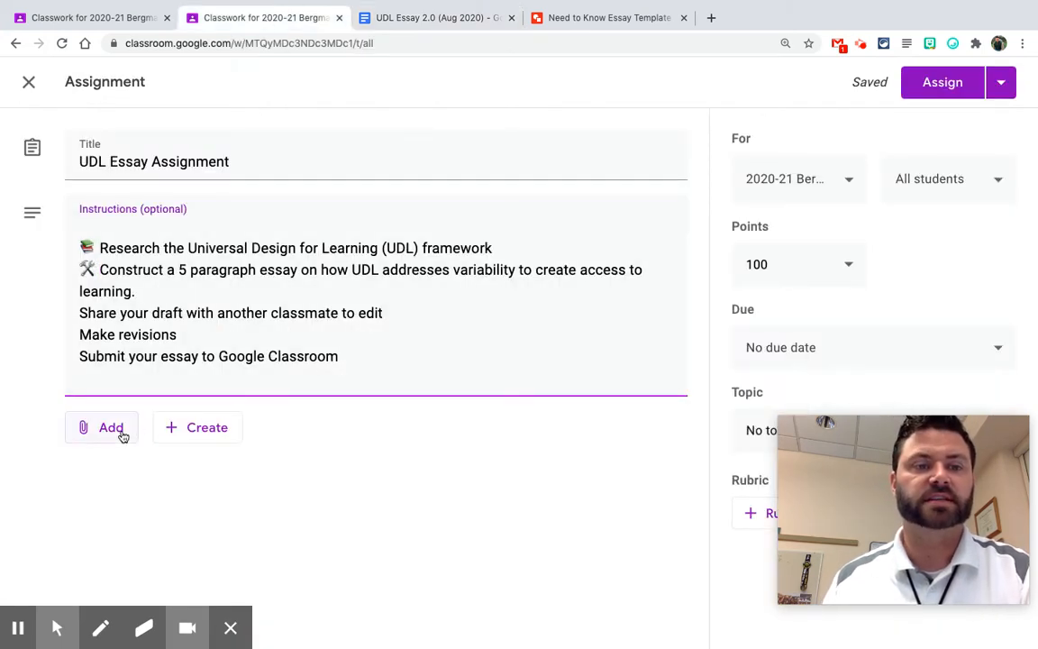
pyautogui.click(100, 427)
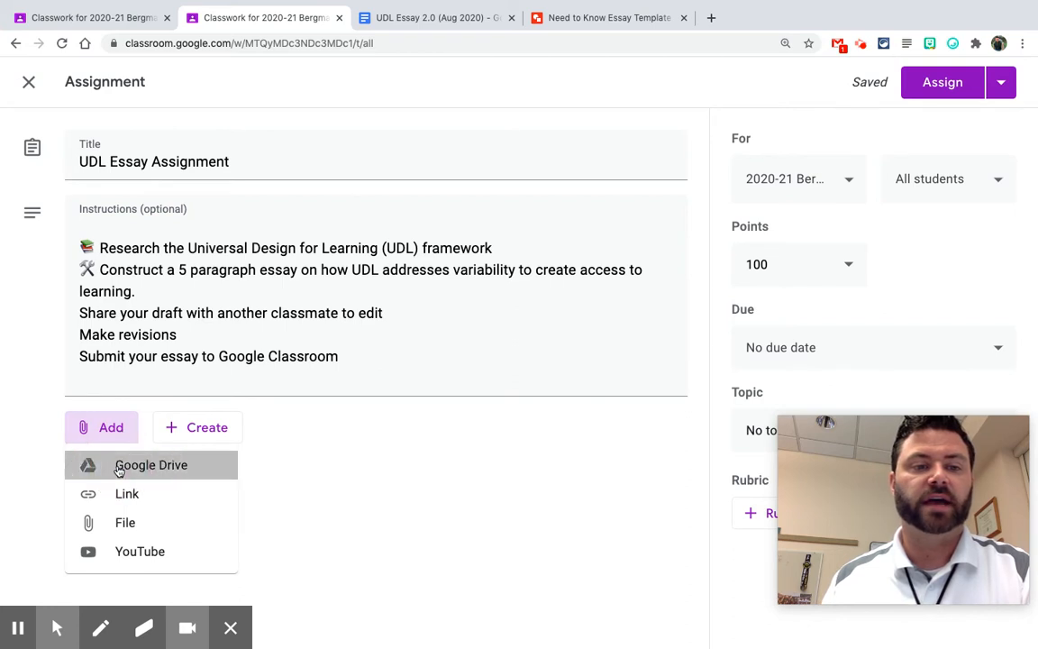
pyautogui.click(151, 464)
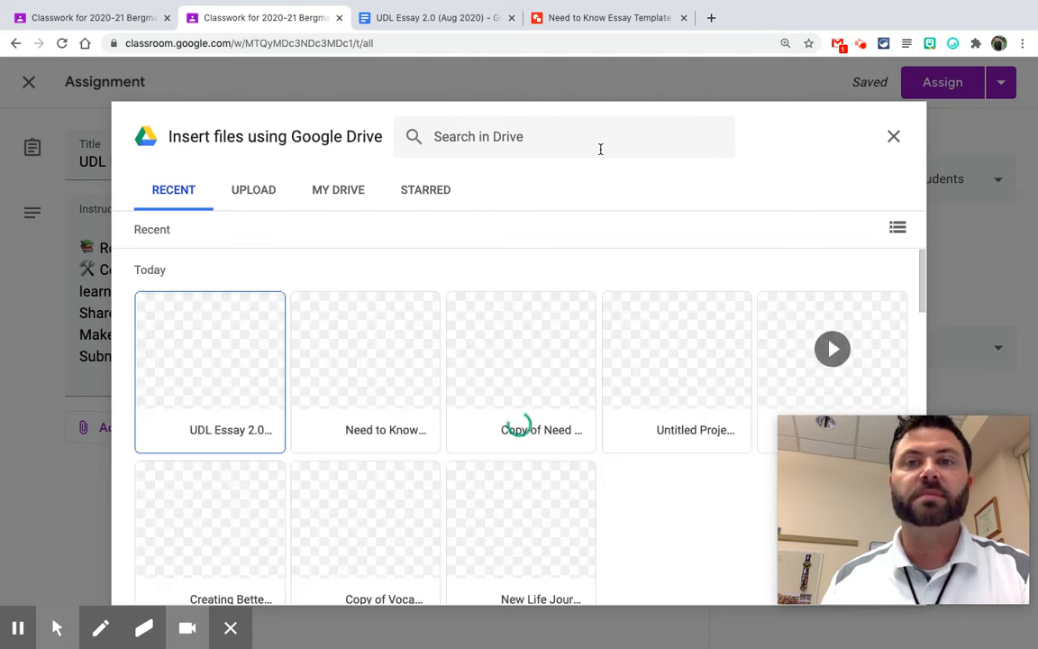
pyautogui.click(209, 360)
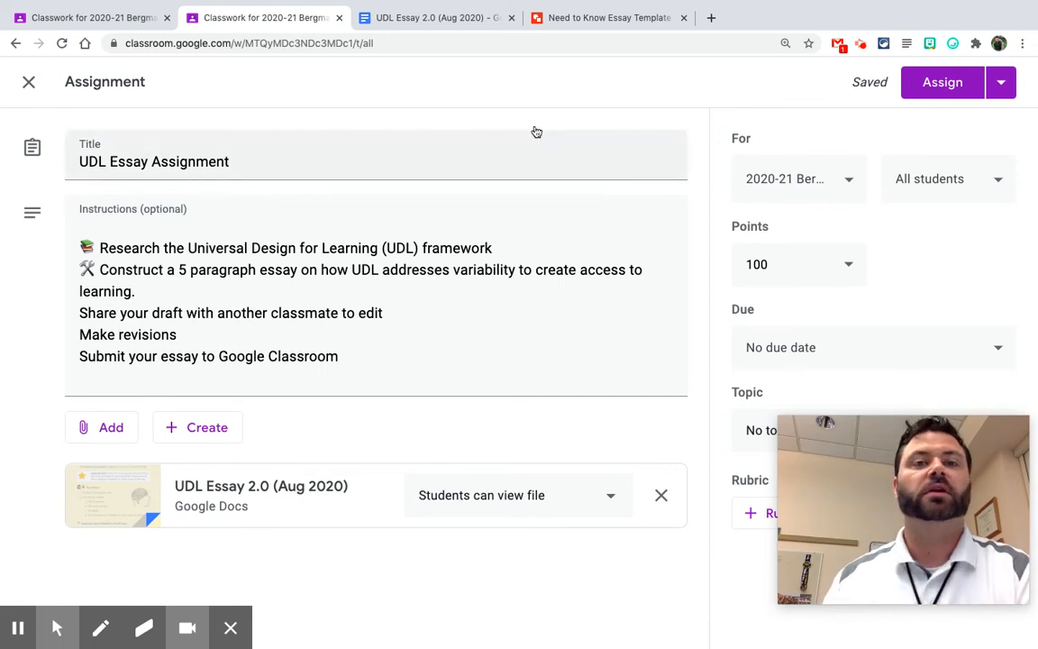
# Scroll the UDL Essay doc and follow the 'Suggested Steps (Flexibility in the Process)' link.
pyautogui.click(432, 17)
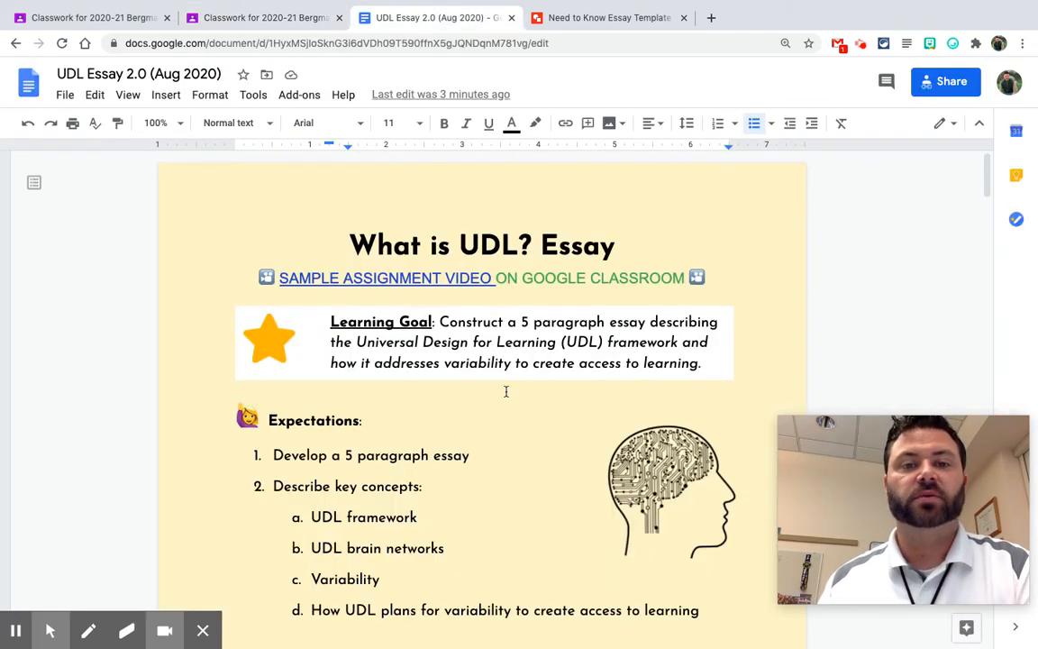
pyautogui.scroll(-3)
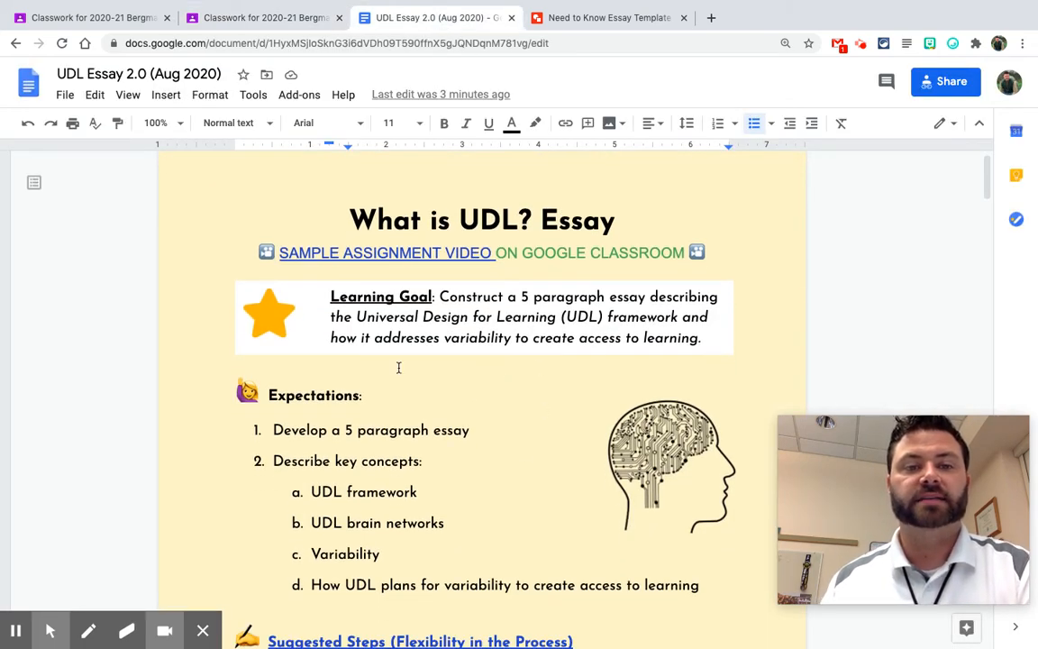
pyautogui.scroll(-3)
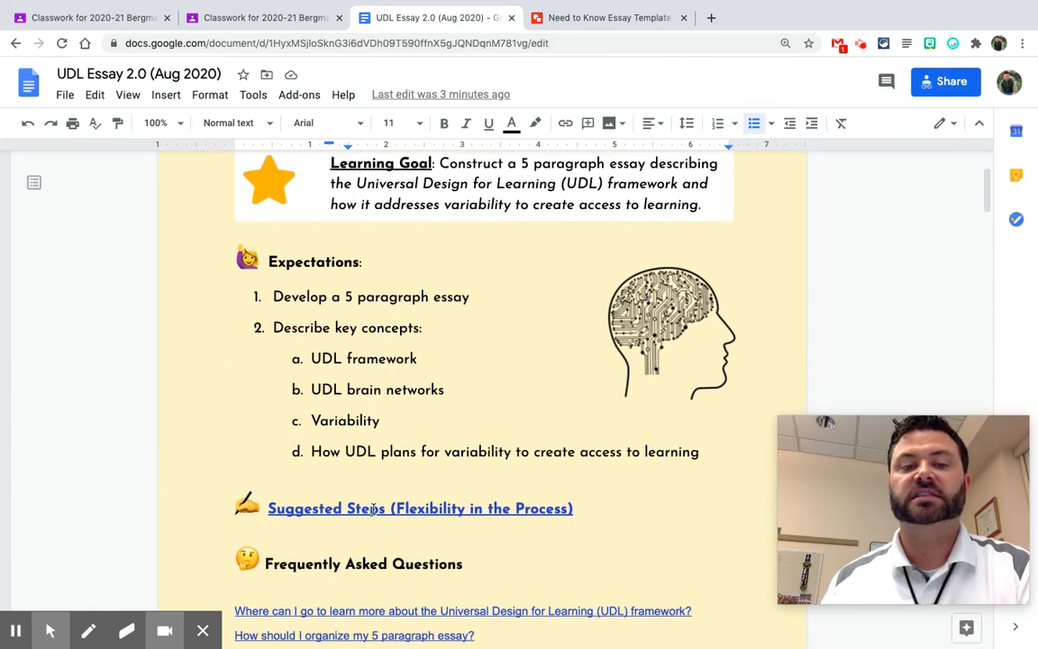
pyautogui.click(419, 508)
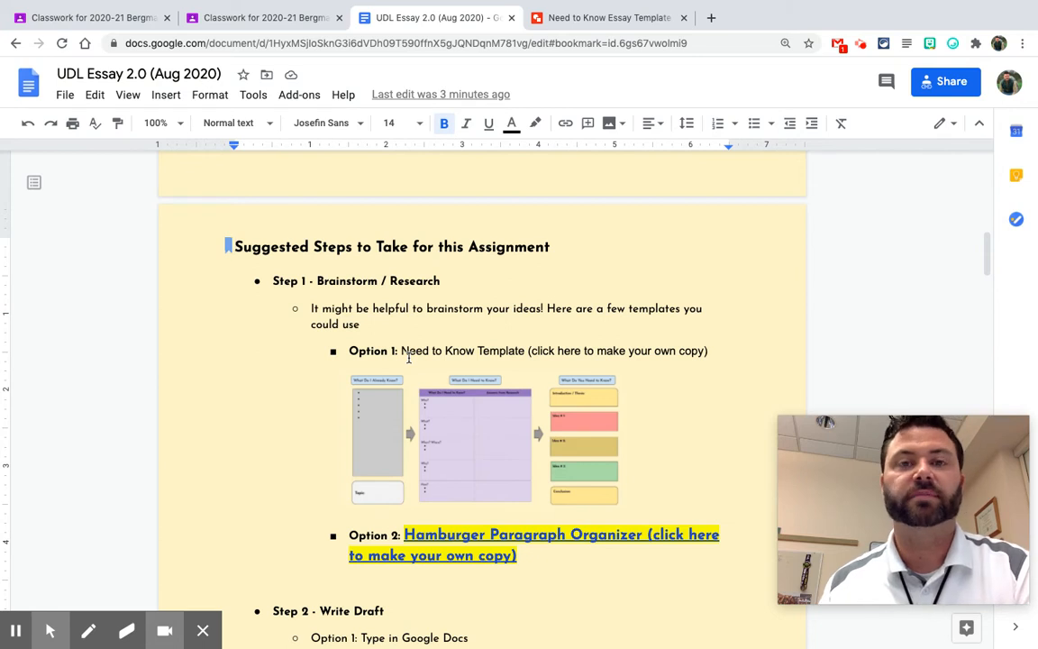
pyautogui.moveTo(603, 24)
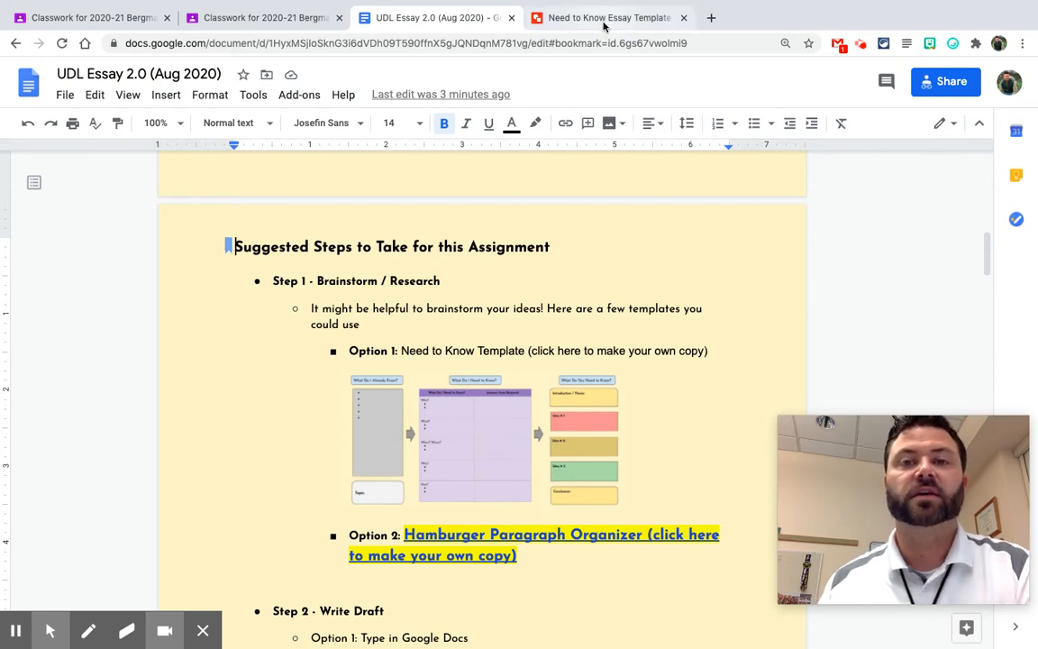
# View the Need to Know Essay Template drawing, then return to the essay doc.
pyautogui.click(608, 18)
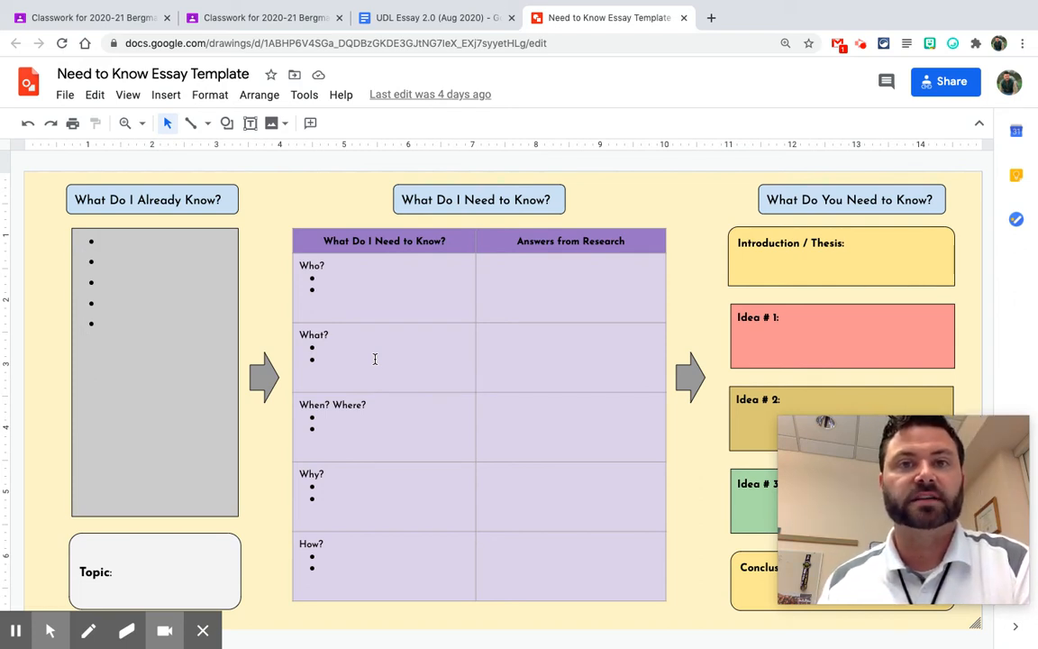
pyautogui.click(432, 17)
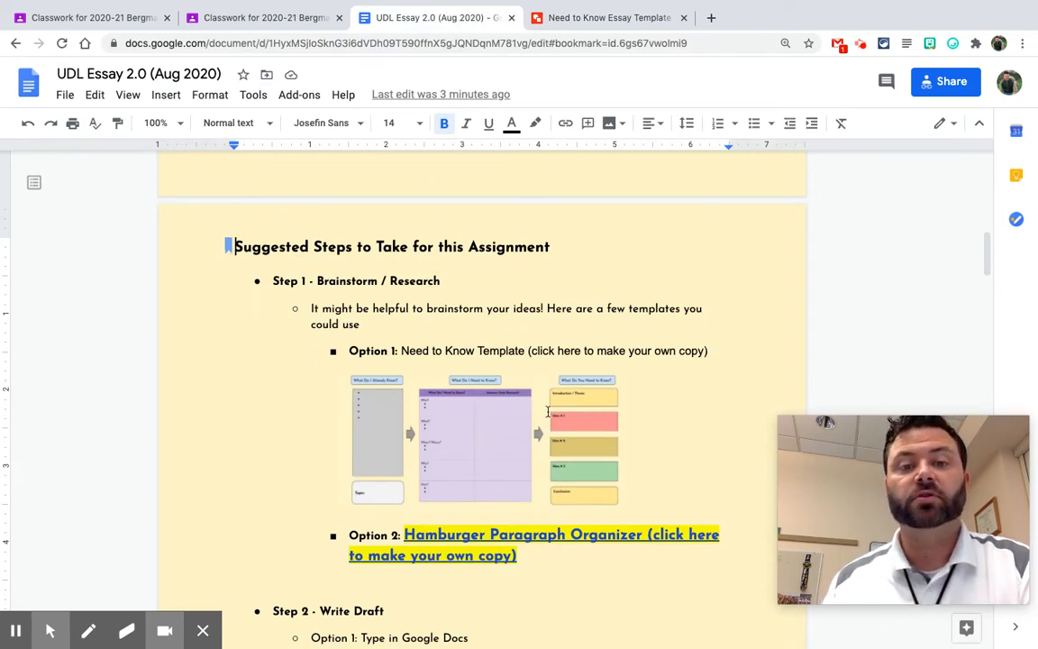
pyautogui.moveTo(372, 334)
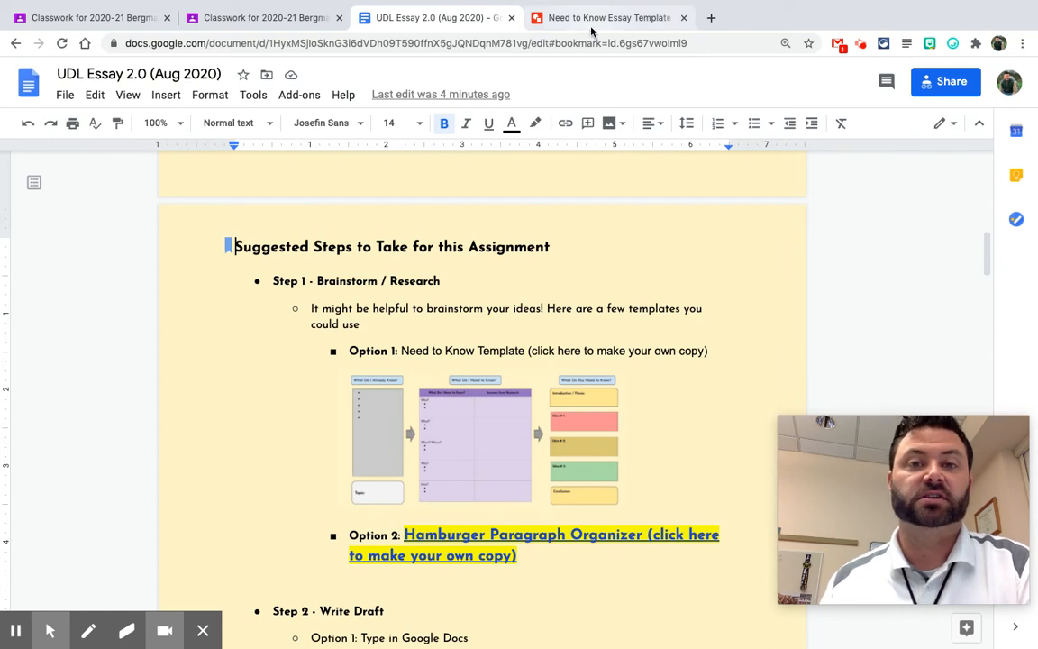
# Share the Need to Know drawing as Viewer for anyone with the link and copy it.
pyautogui.click(608, 17)
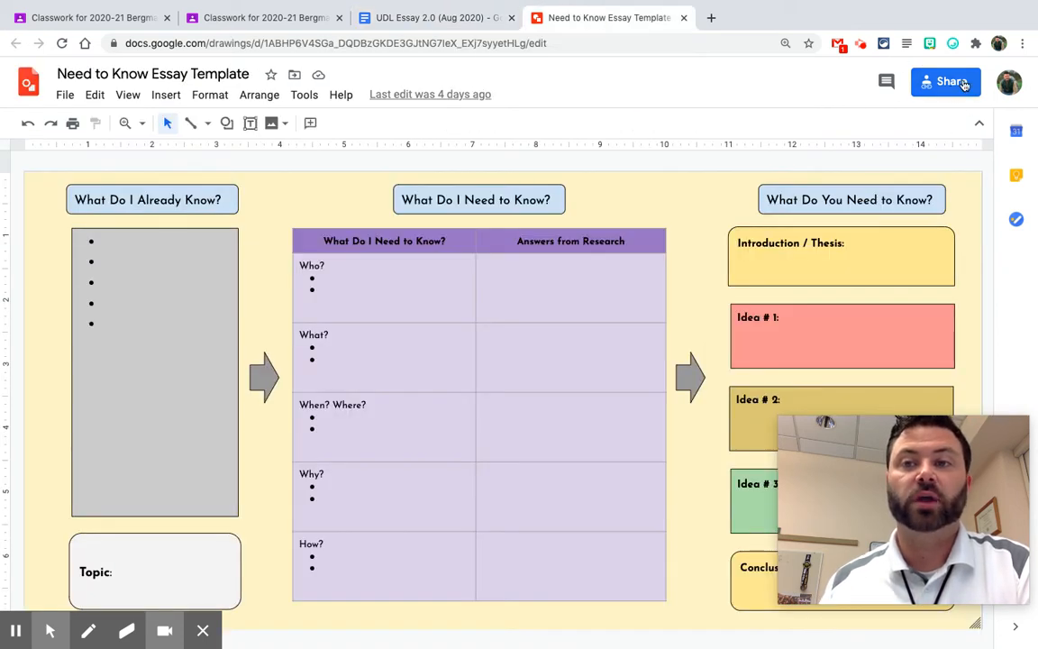
pyautogui.click(945, 81)
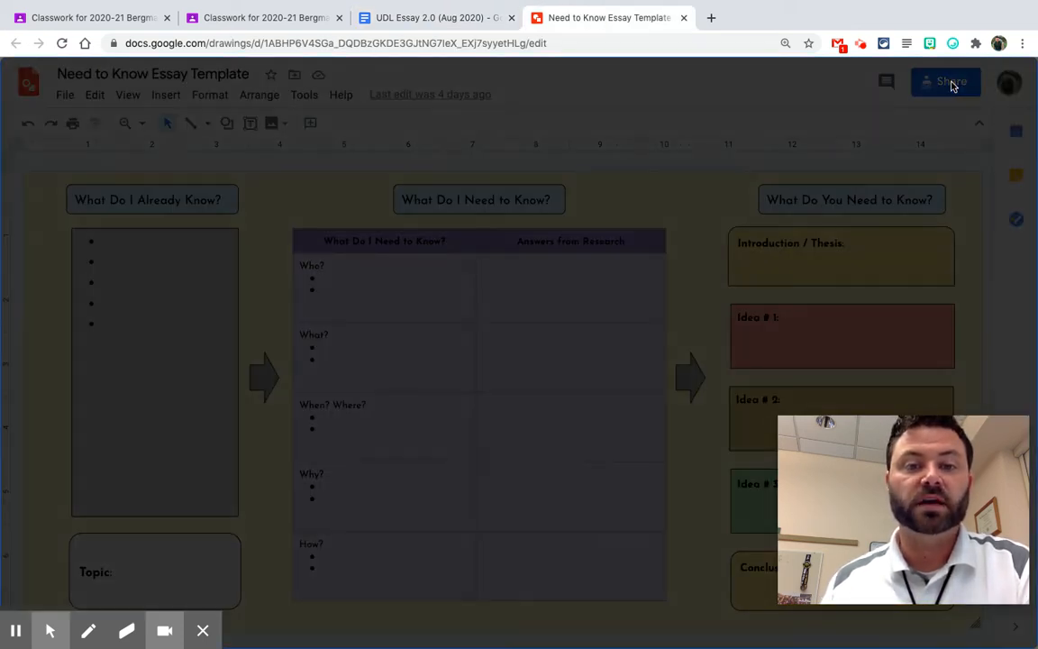
pyautogui.click(944, 81)
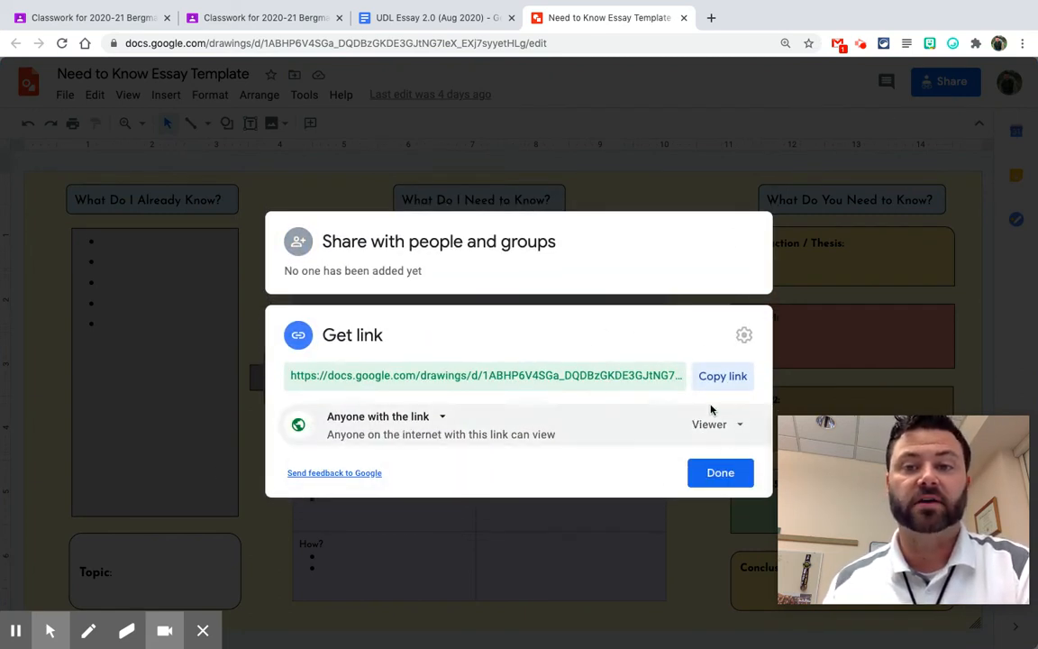
pyautogui.click(722, 376)
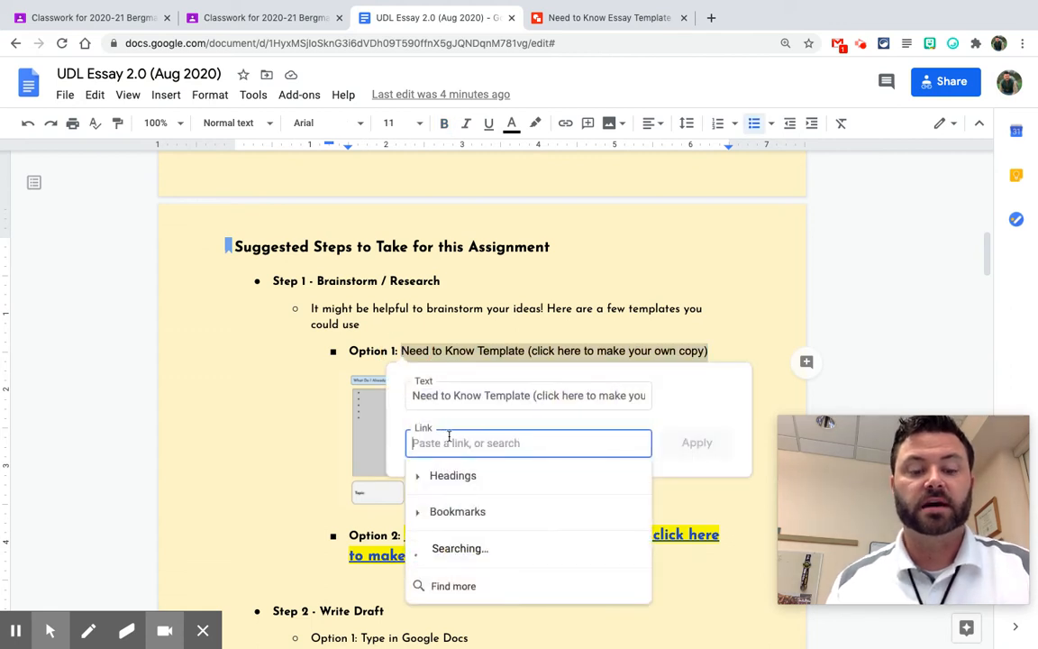
# Paste the drawing URL as Option 1's link and change its ending to /copy.
pyautogui.write('E3GJtNG7leX_EXj7syyetHLg/edit?usp=sharing')
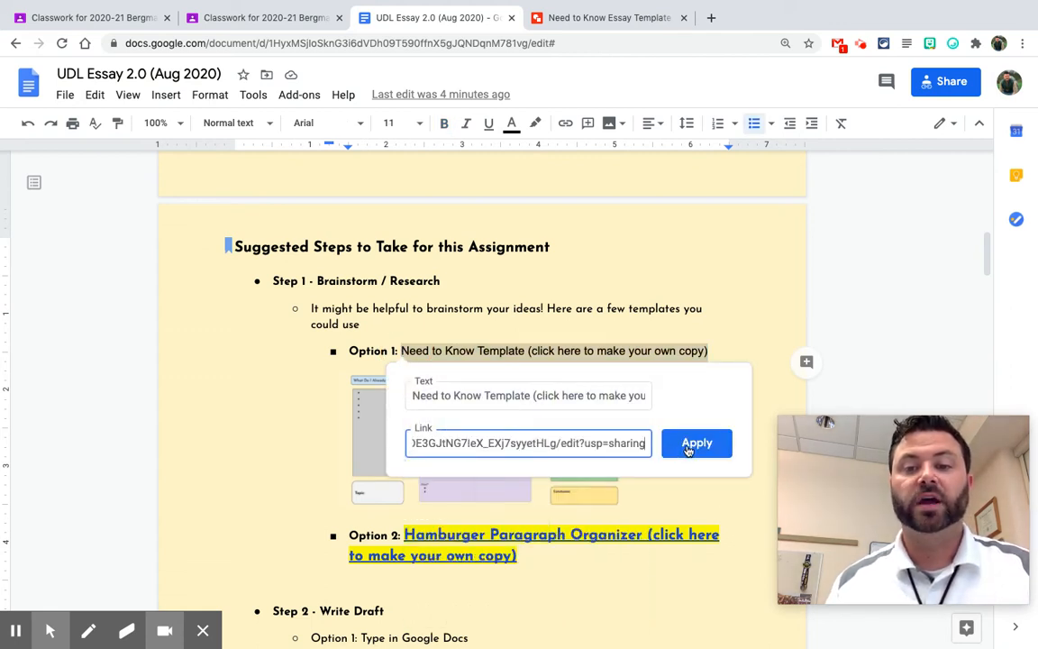
pyautogui.click(696, 442)
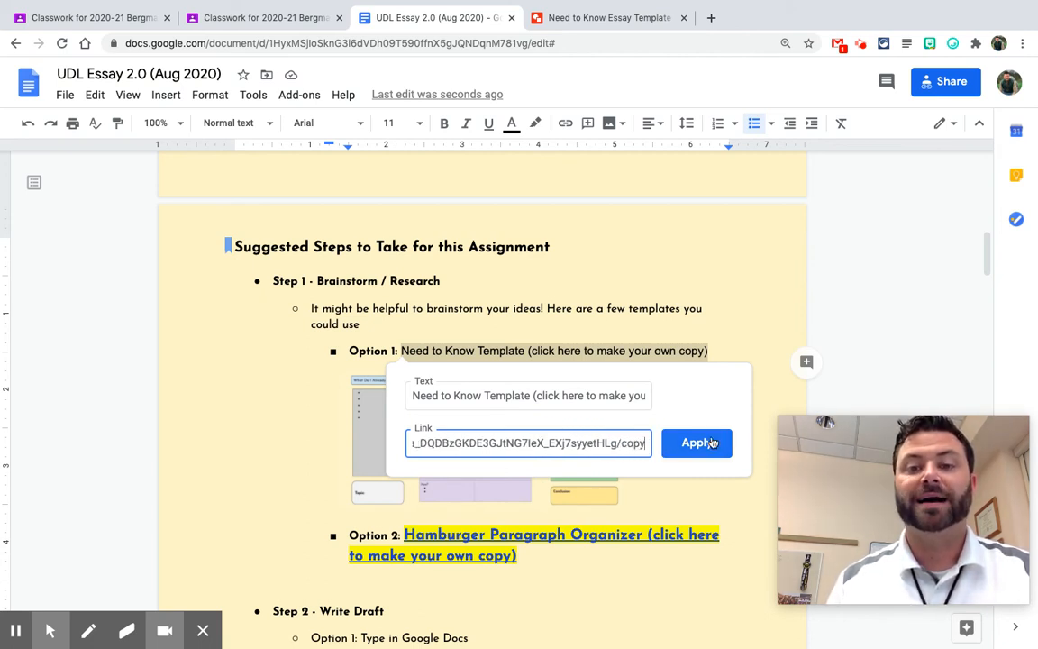
# Apply the /copy link to Option 1, check its Make a copy page, and close it.
pyautogui.click(696, 442)
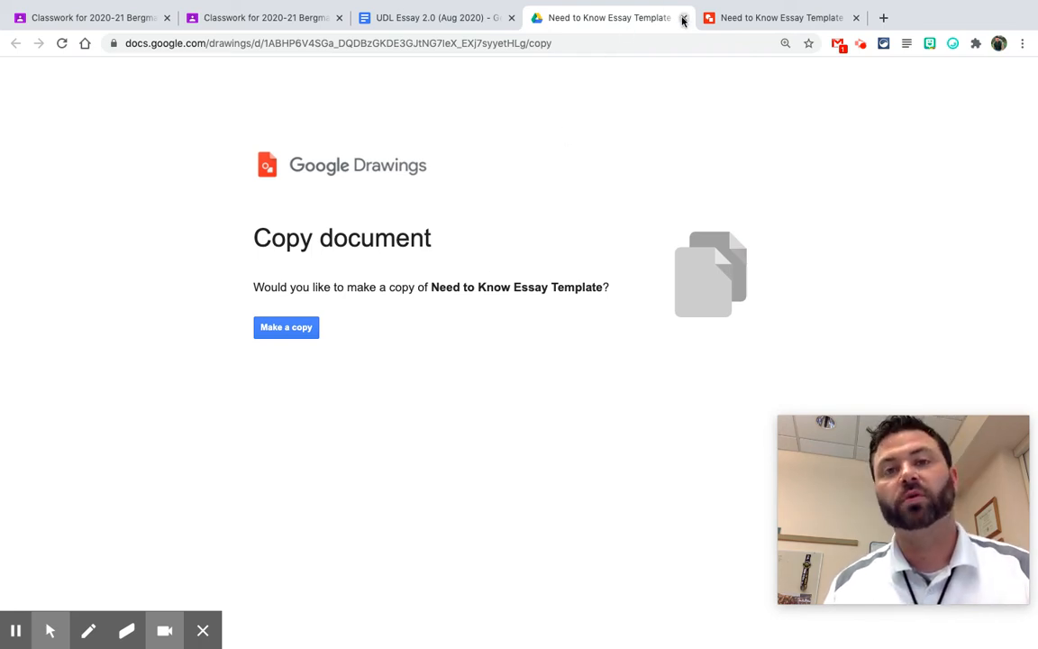
pyautogui.click(684, 18)
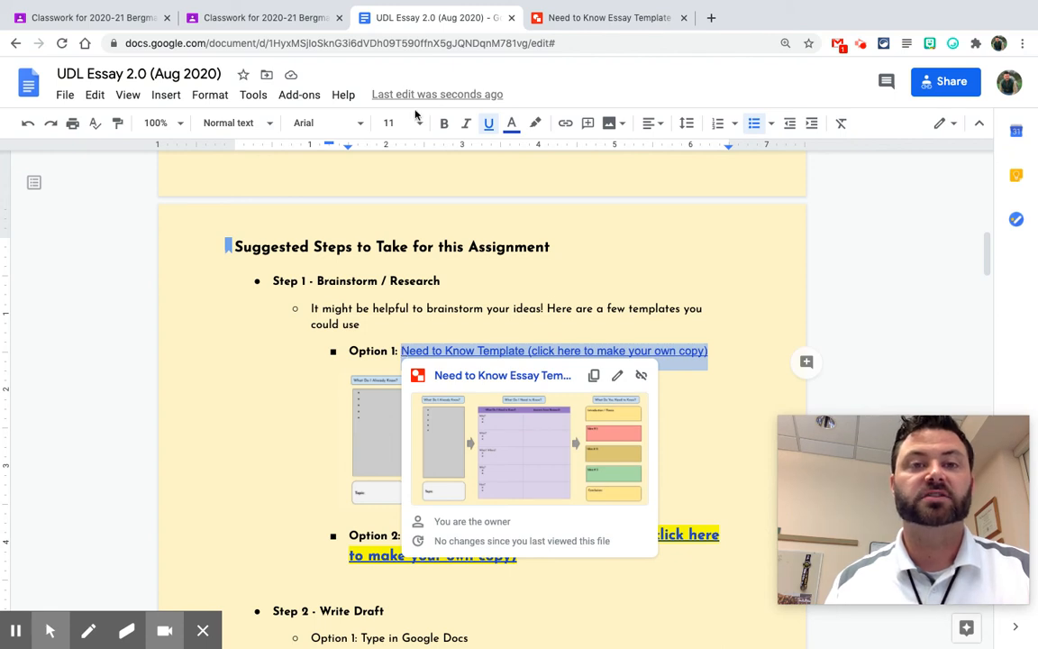
# Set the Option 1 link text to 14 pt with yellow highlighting.
pyautogui.click(417, 122)
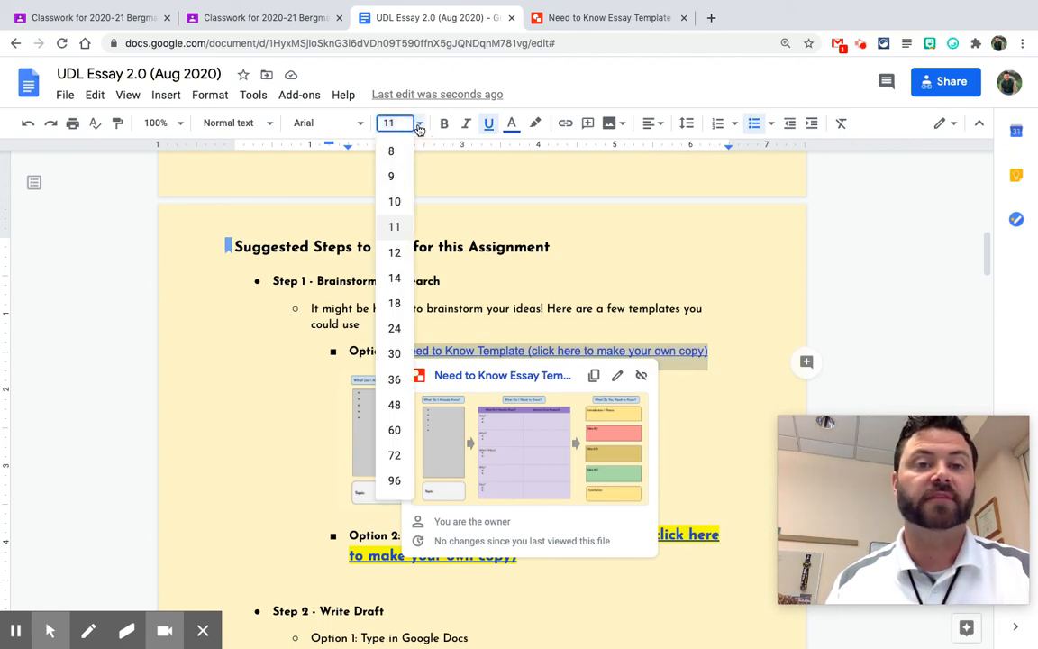
pyautogui.click(394, 278)
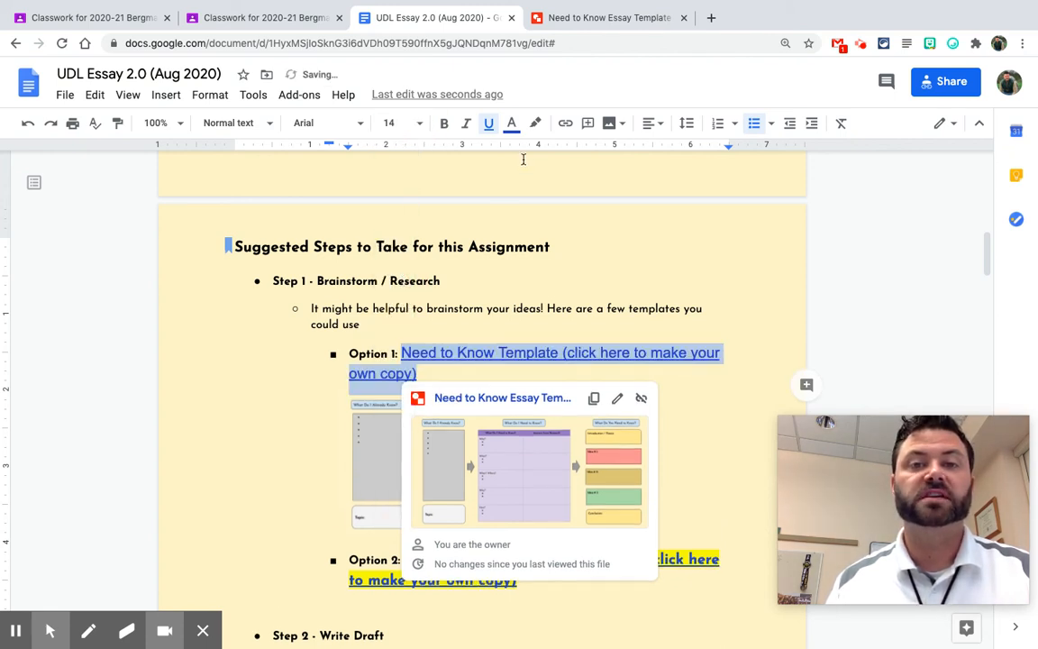
pyautogui.moveTo(598, 207)
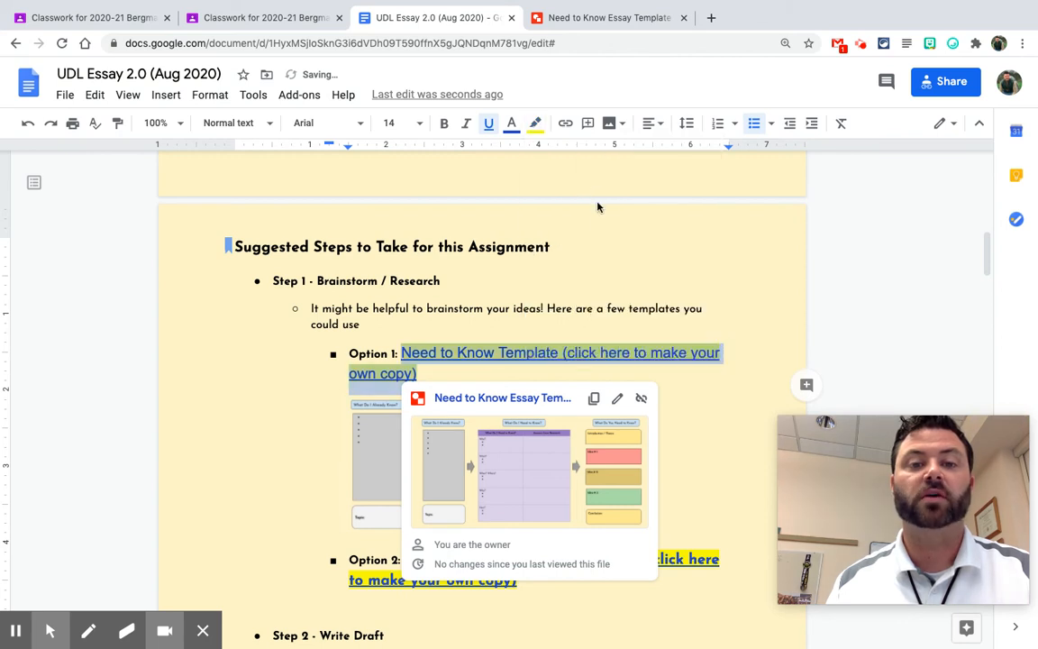
pyautogui.moveTo(617, 314)
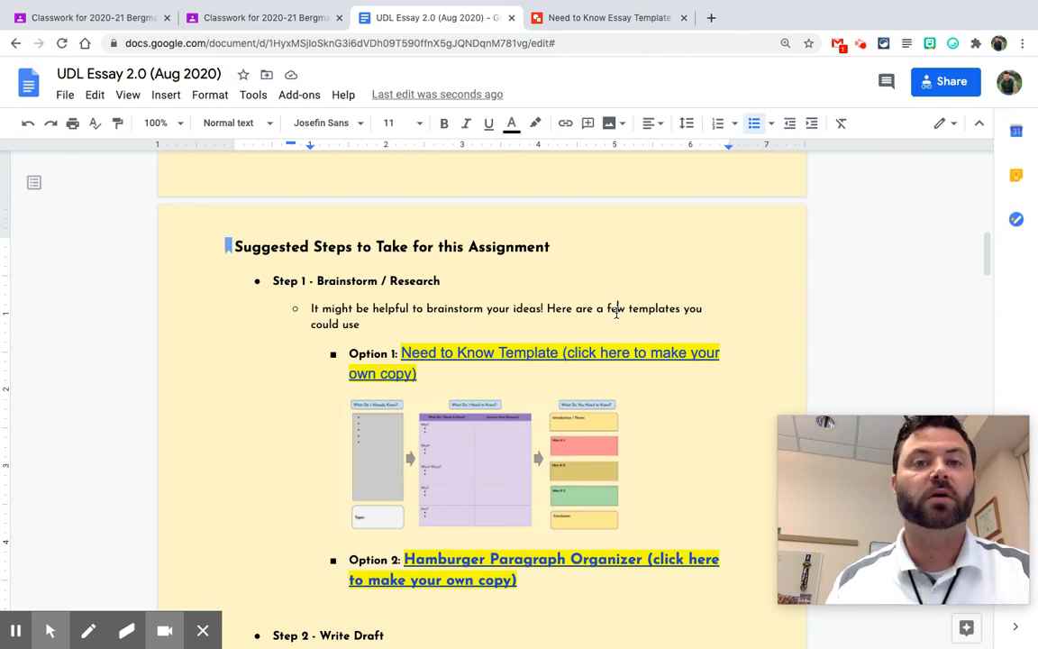
pyautogui.scroll(3)
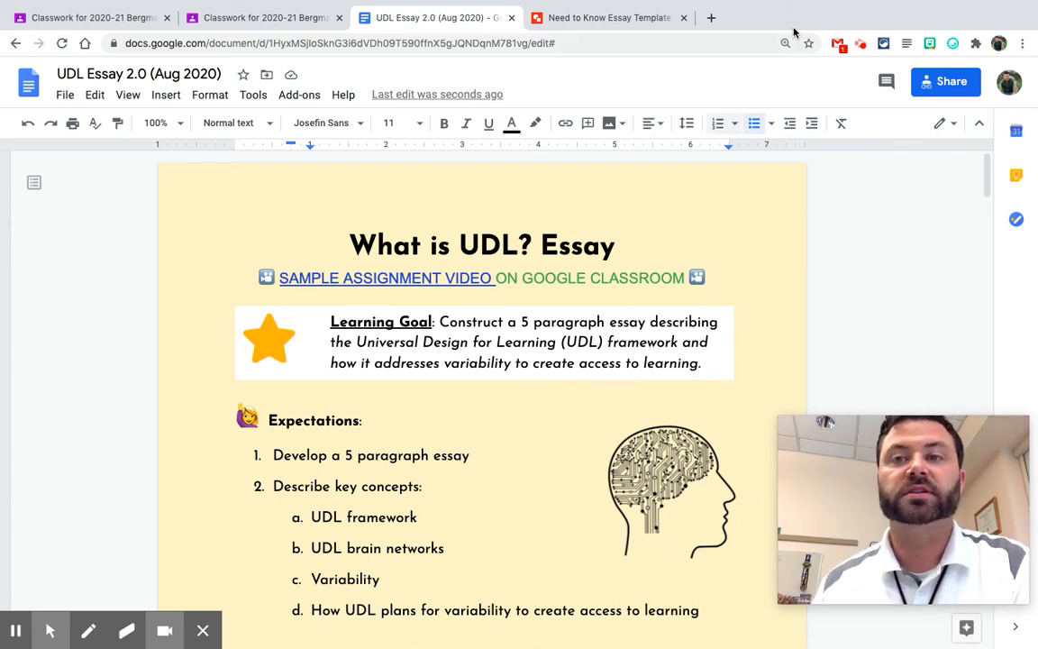
pyautogui.moveTo(647, 220)
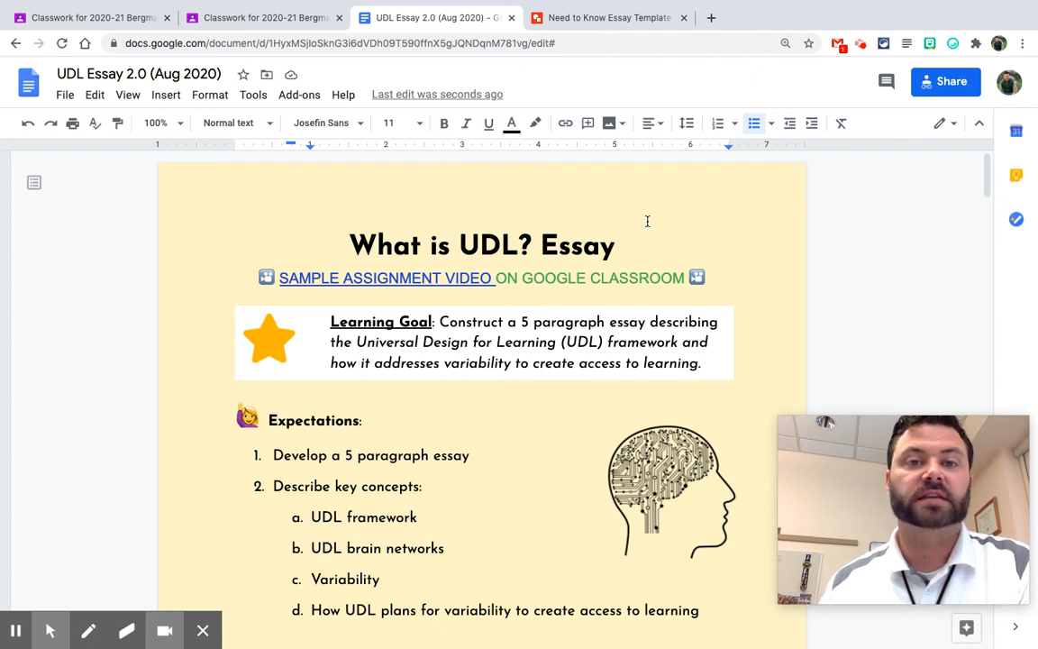
pyautogui.moveTo(420, 279)
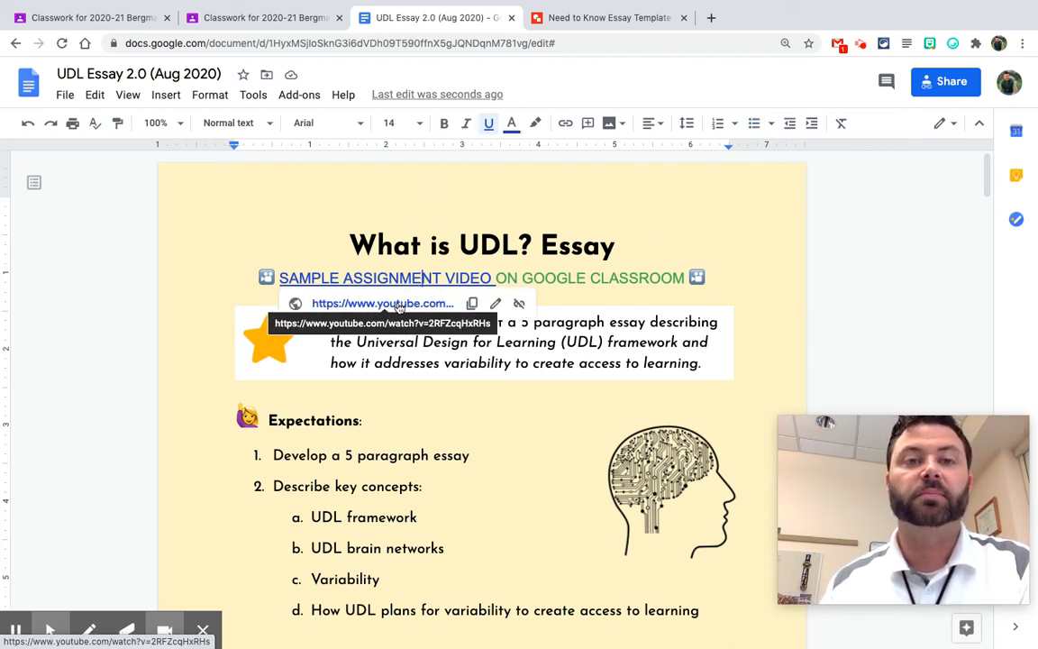
# Open the SAMPLE ASSIGNMENT VIDEO link on YouTube and pause the instruction video.
pyautogui.click(382, 302)
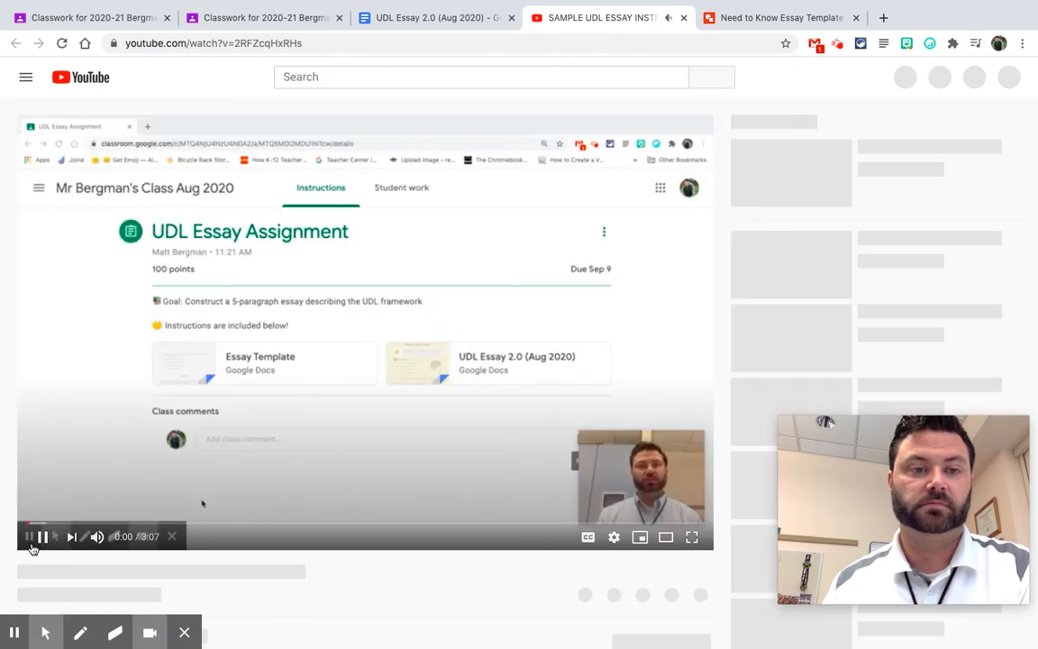
pyautogui.click(42, 536)
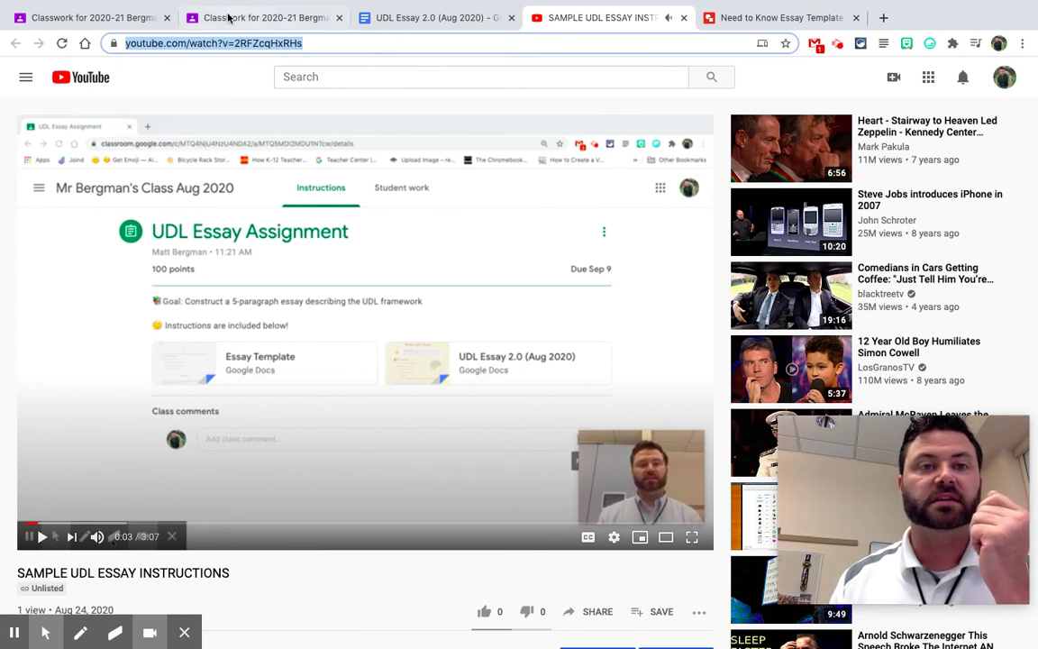
pyautogui.click(262, 17)
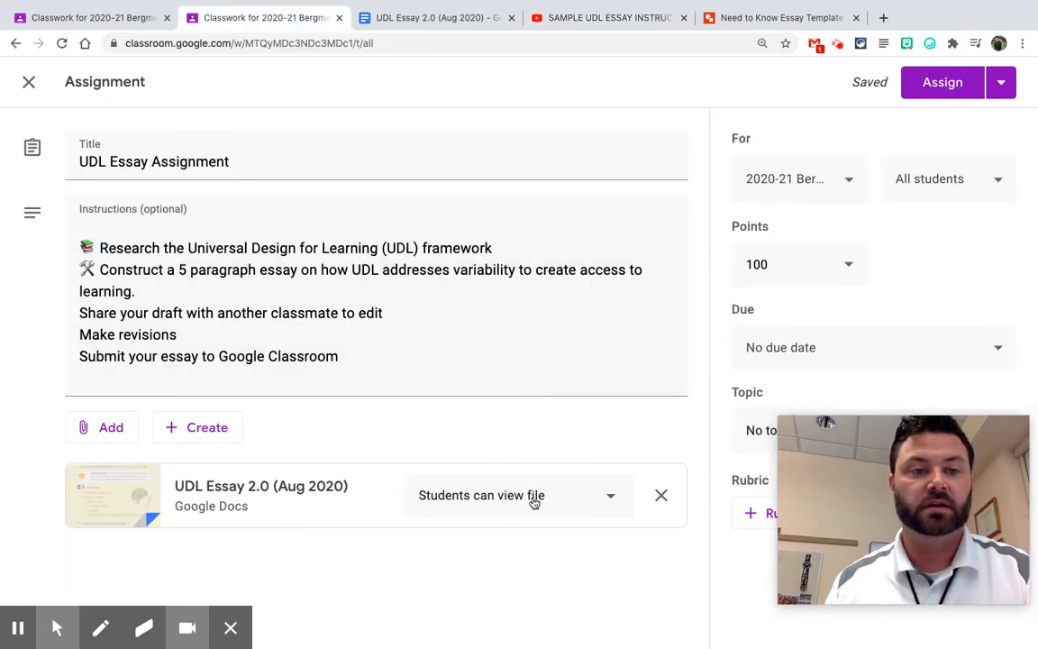
pyautogui.click(101, 427)
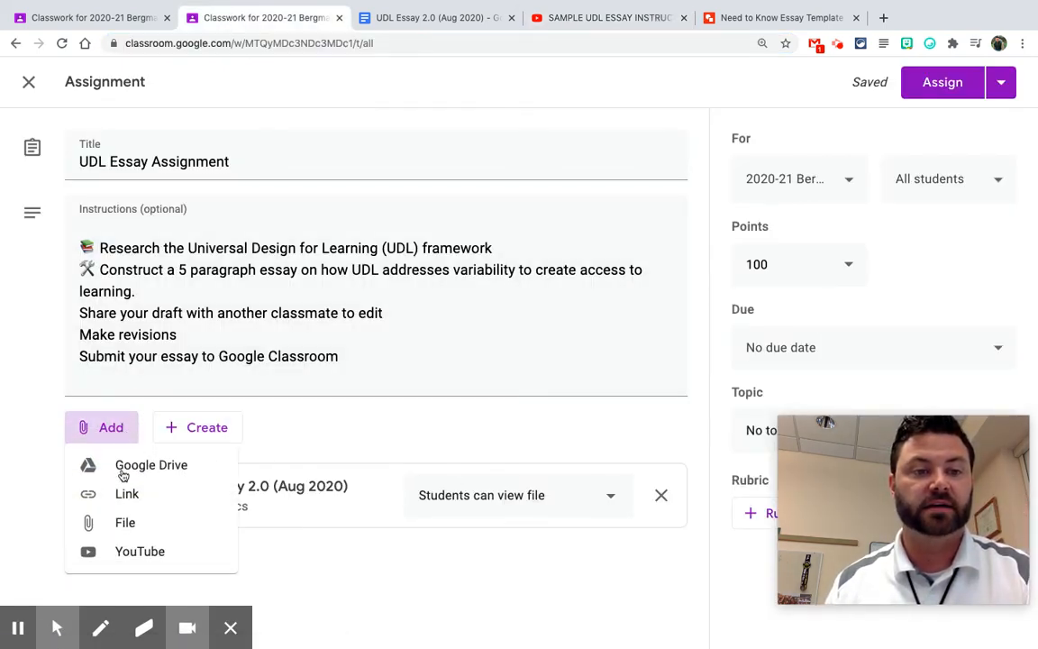
pyautogui.click(140, 551)
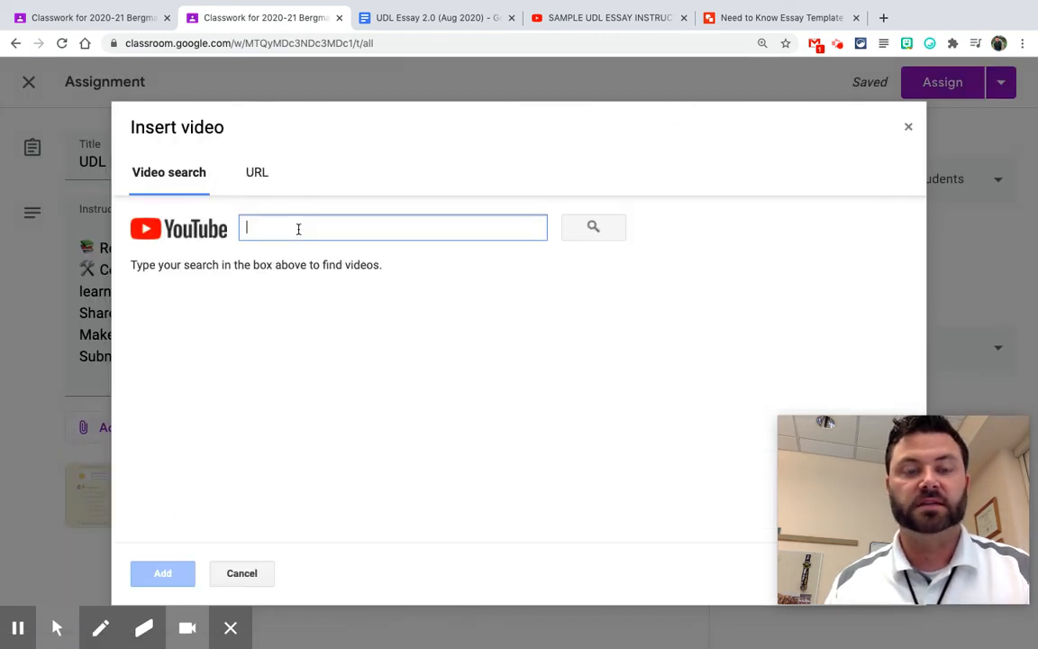
pyautogui.write('https://www.youtube.com/watch?v=2RFZcqHxRHs')
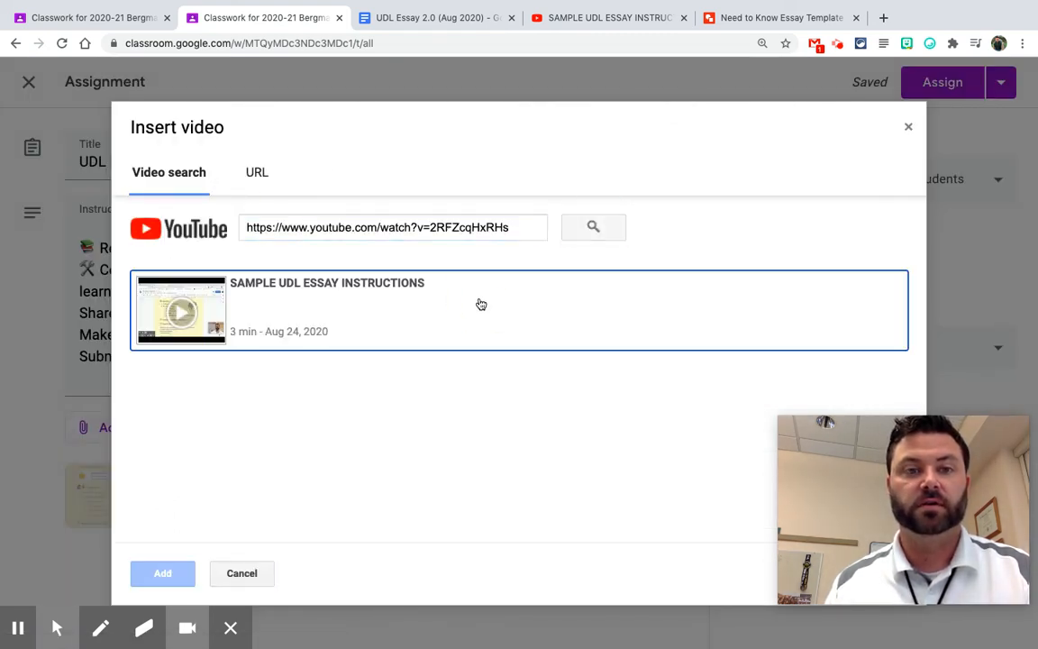
pyautogui.click(162, 573)
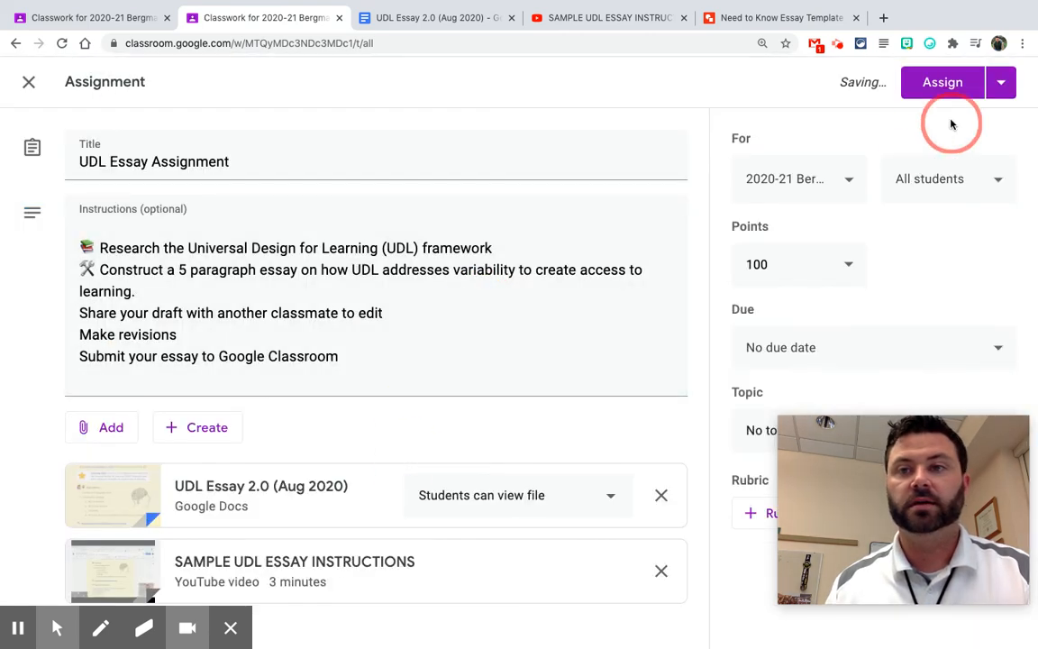
# Assign the UDL Essay Assignment to all students of the 7th Science class.
pyautogui.click(943, 82)
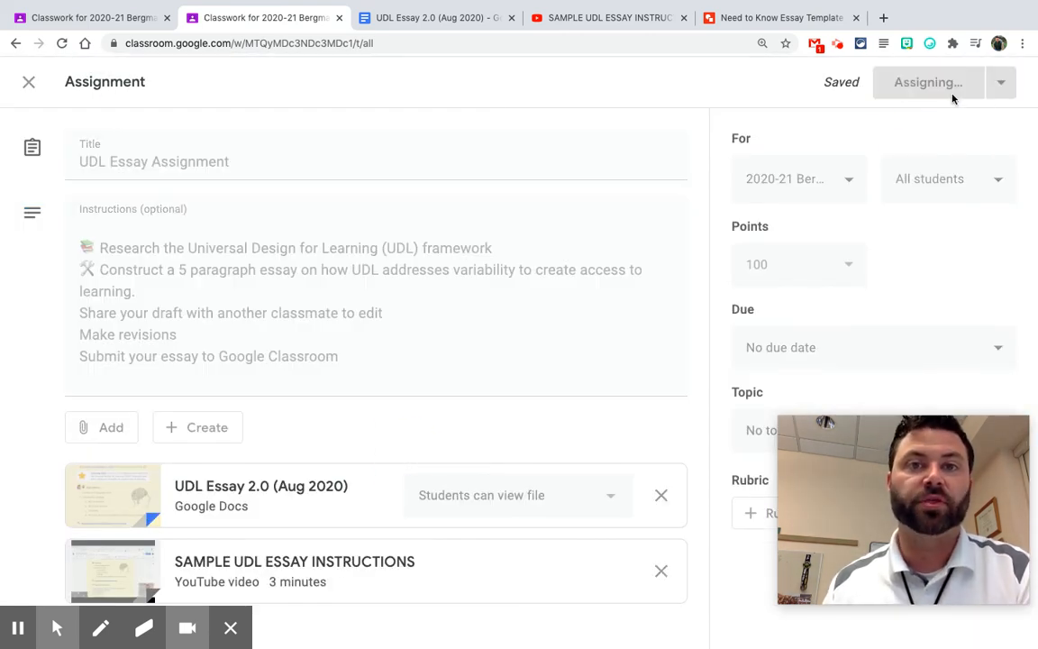
pyautogui.click(927, 82)
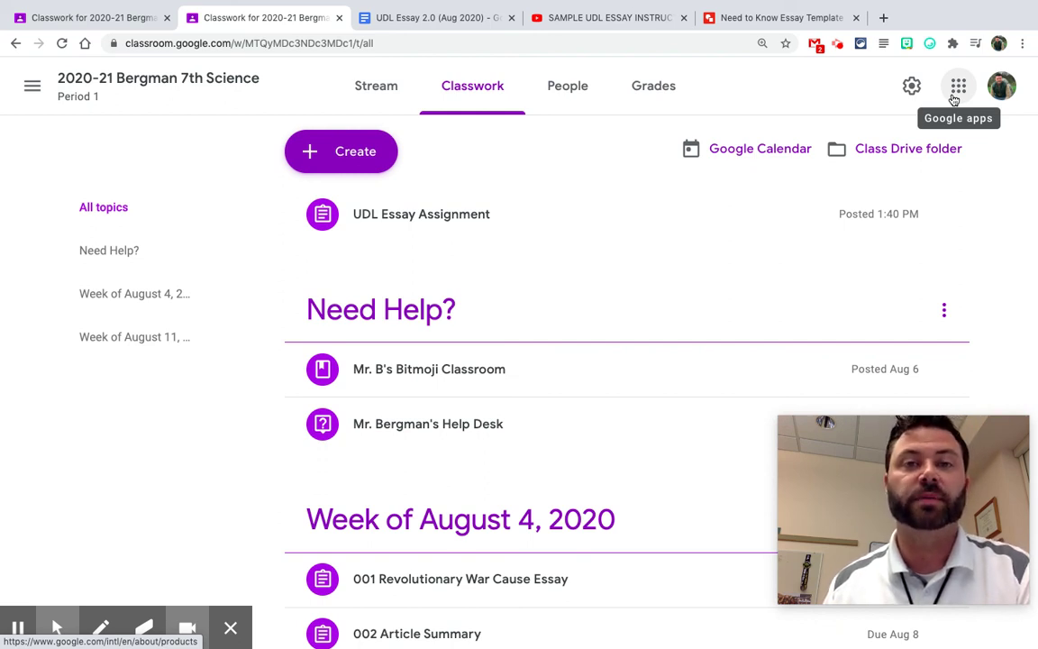
pyautogui.moveTo(858, 171)
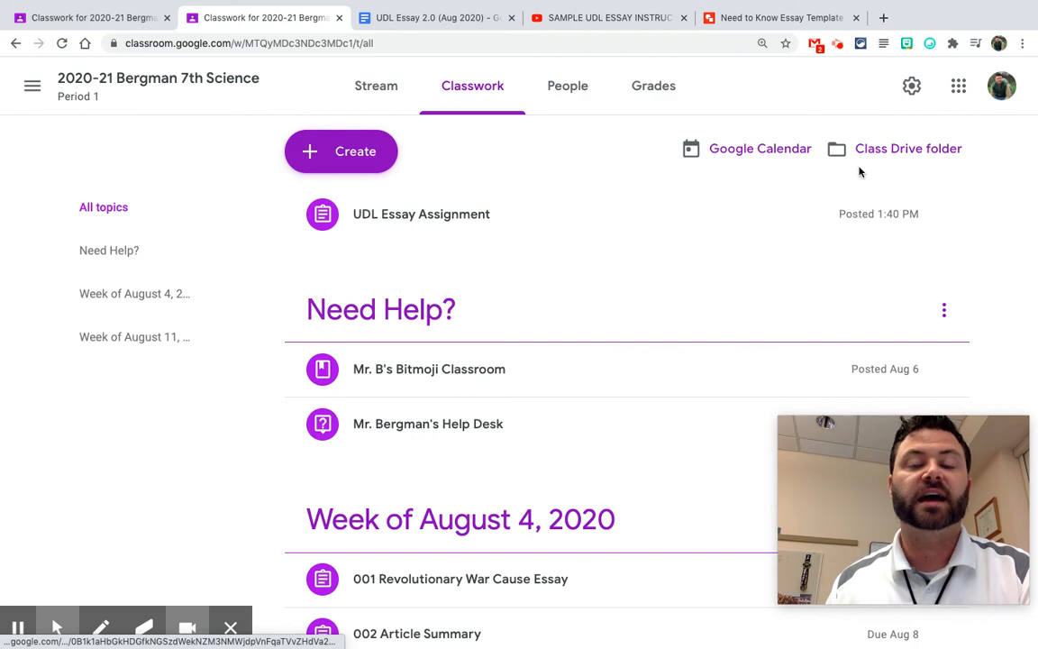